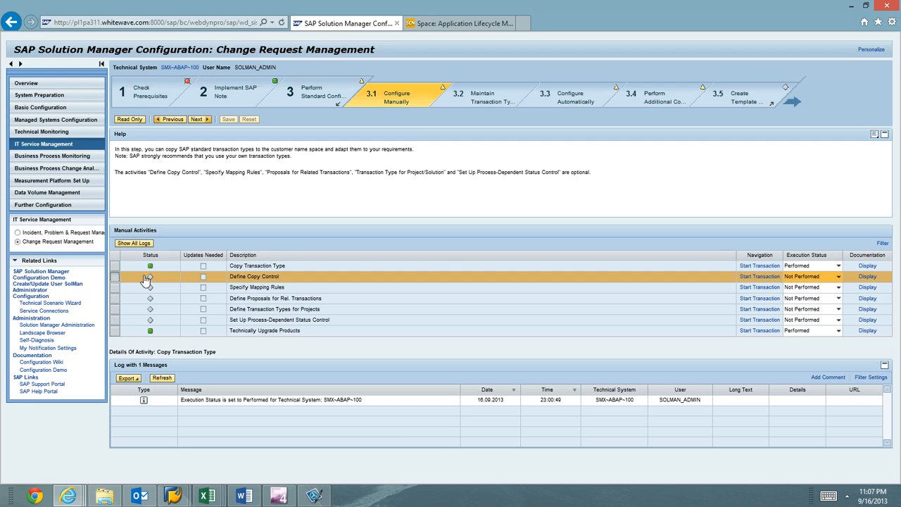
# - Show the details and log of the Define Copy Control manual activity
pyautogui.click(150, 276)
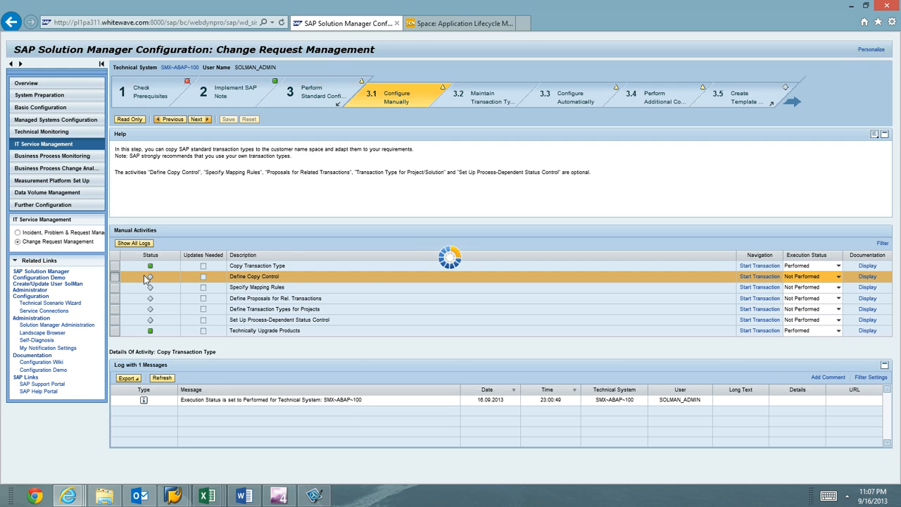
pyautogui.click(252, 276)
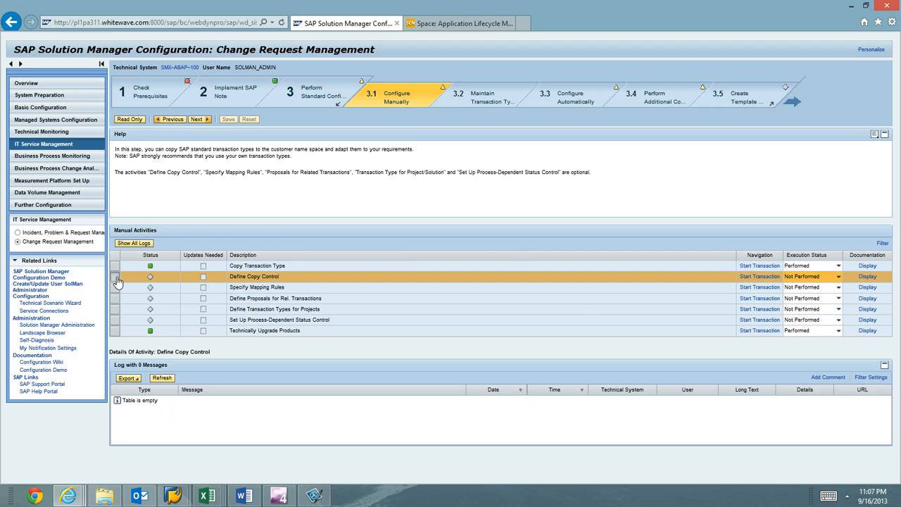
pyautogui.moveTo(759, 275)
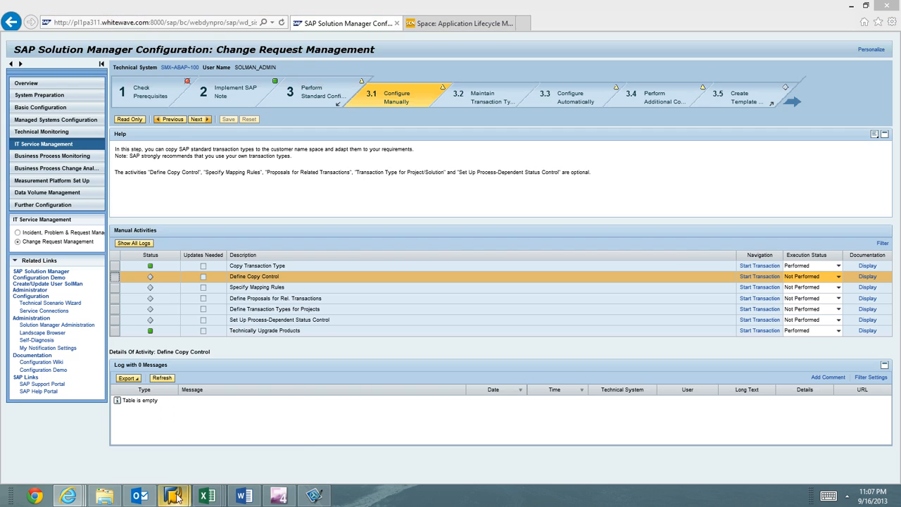
# - Switch to the SAP GUI session showing Maintain Table Views for CRMV_PR_COPY_MA
pyautogui.click(759, 276)
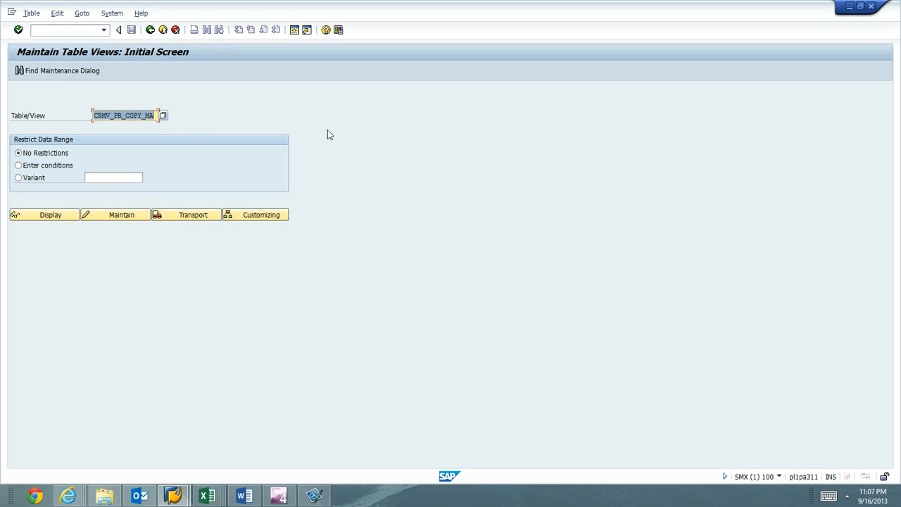
pyautogui.moveTo(110, 139)
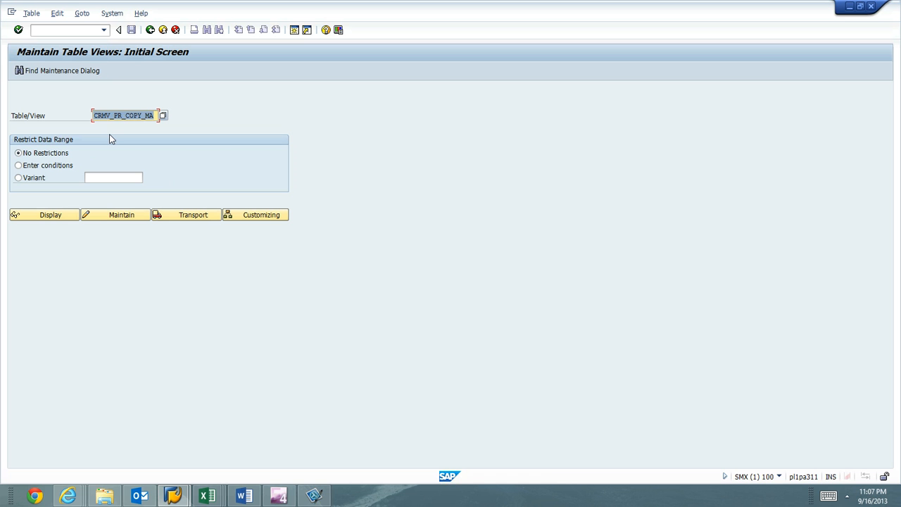
pyautogui.moveTo(112, 152)
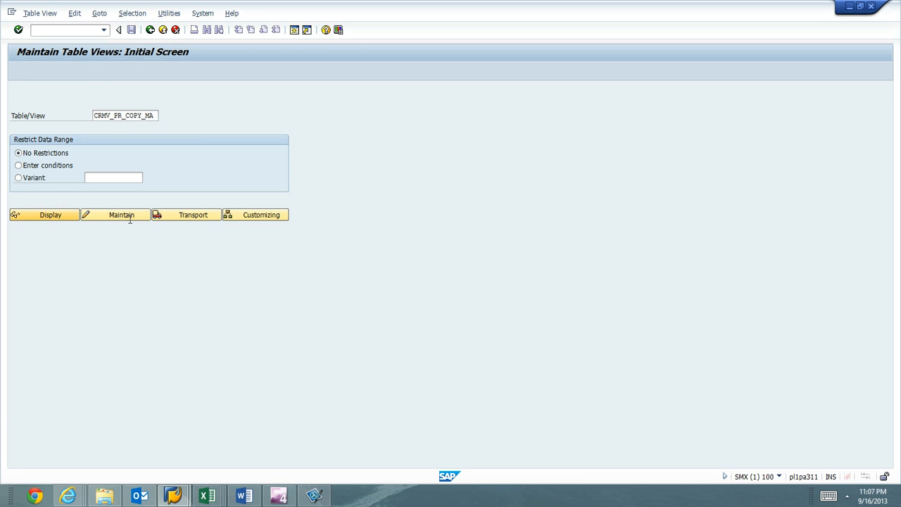
# - Display the Copy Transaction Types overview and scroll to the SMCR source entries near 239 of 385
pyautogui.click(49, 213)
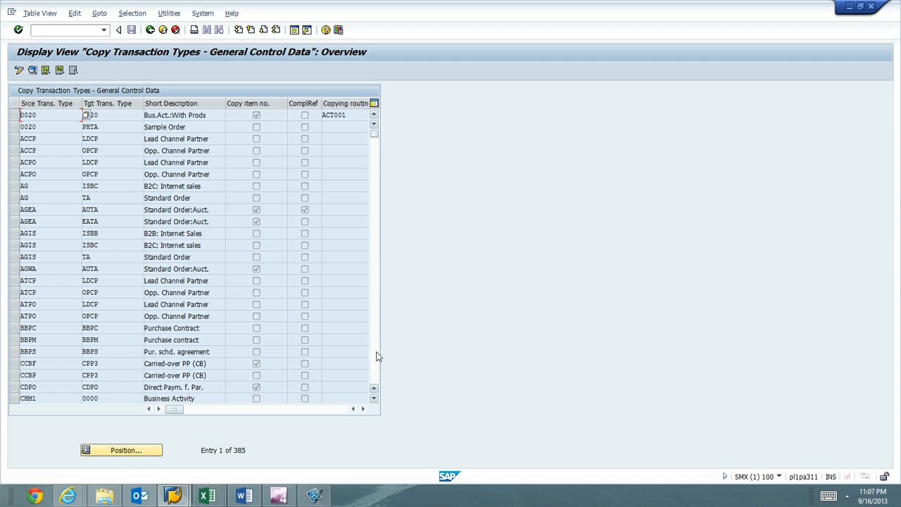
pyautogui.scroll(-3)
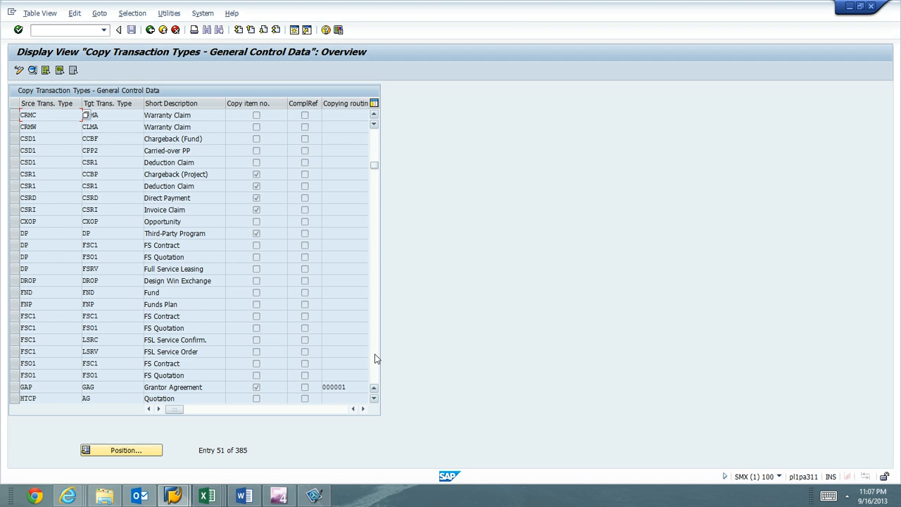
pyautogui.scroll(-3)
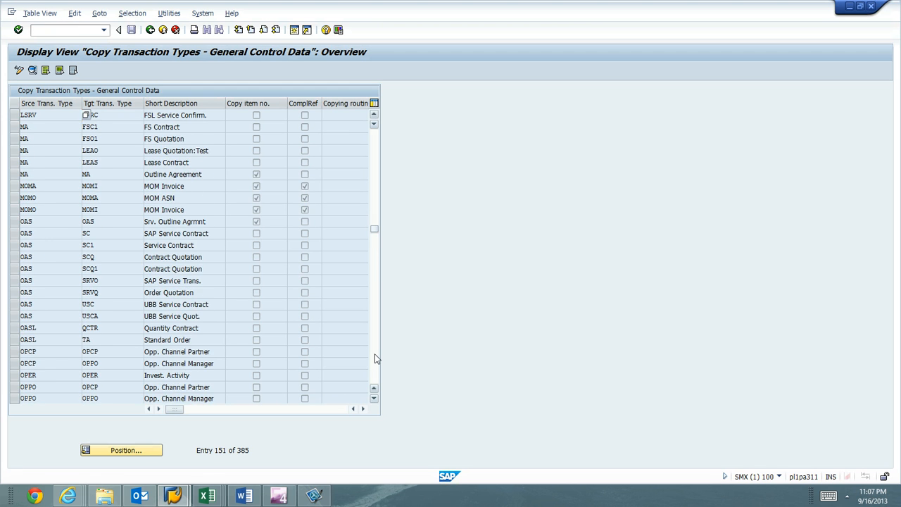
pyautogui.scroll(-3)
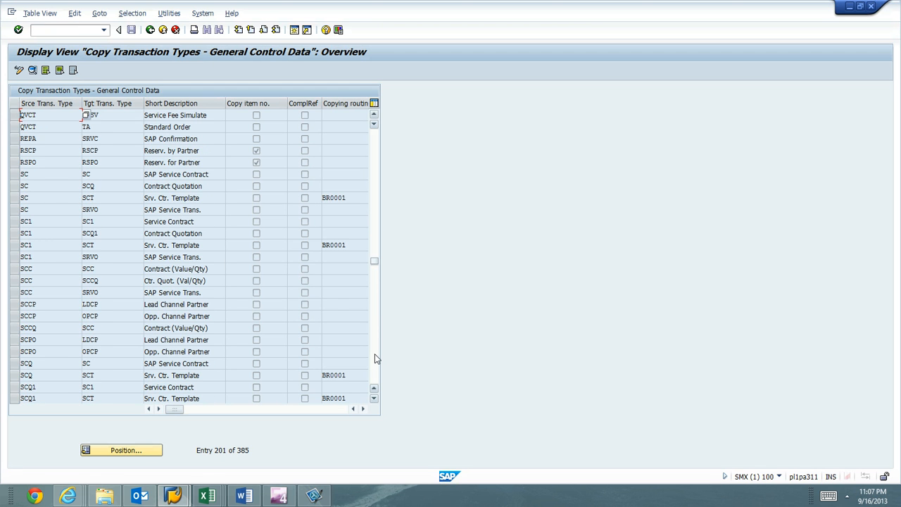
pyautogui.scroll(-3)
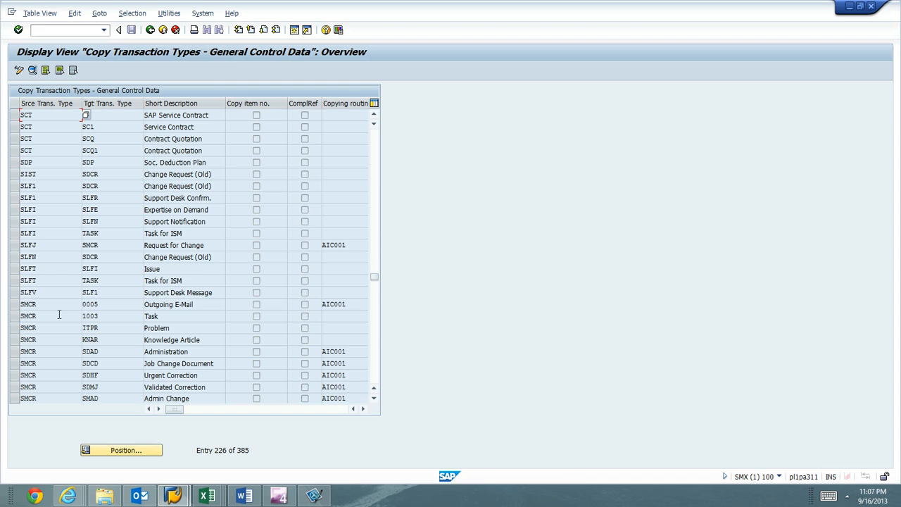
pyautogui.click(373, 398)
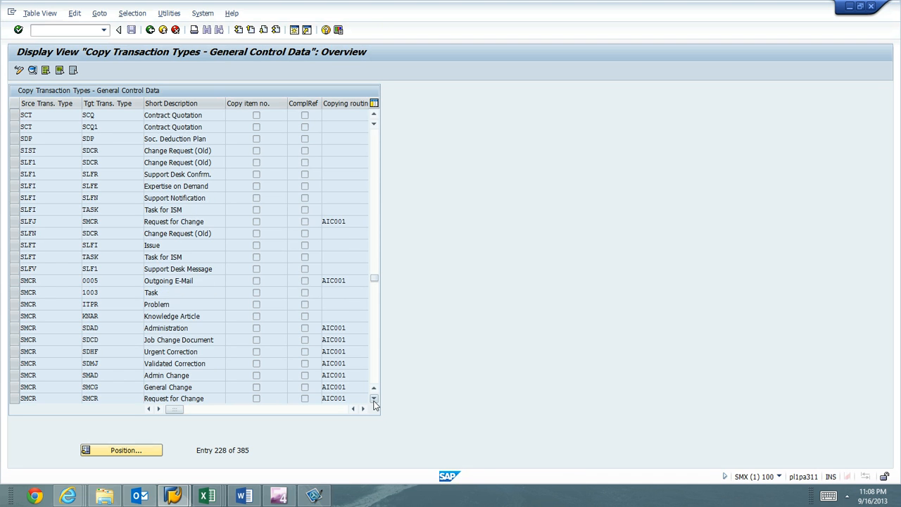
pyautogui.scroll(-3)
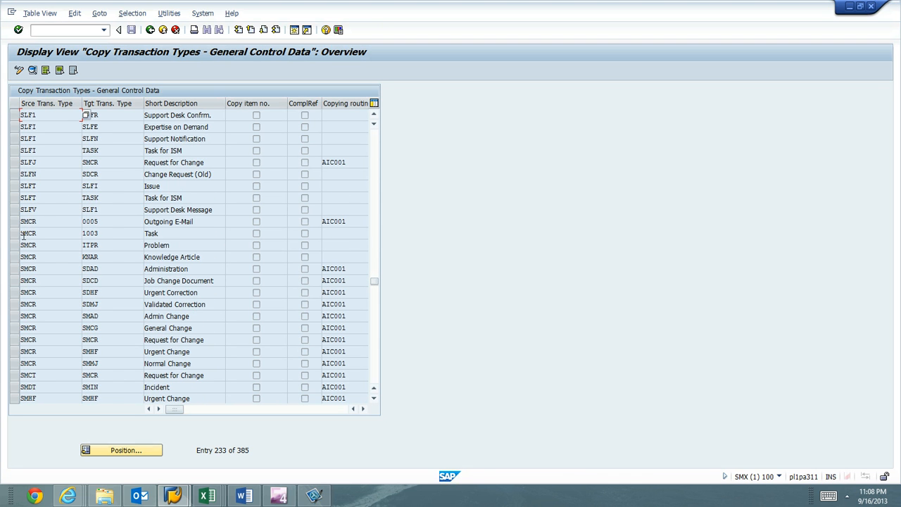
pyautogui.moveTo(240, 275)
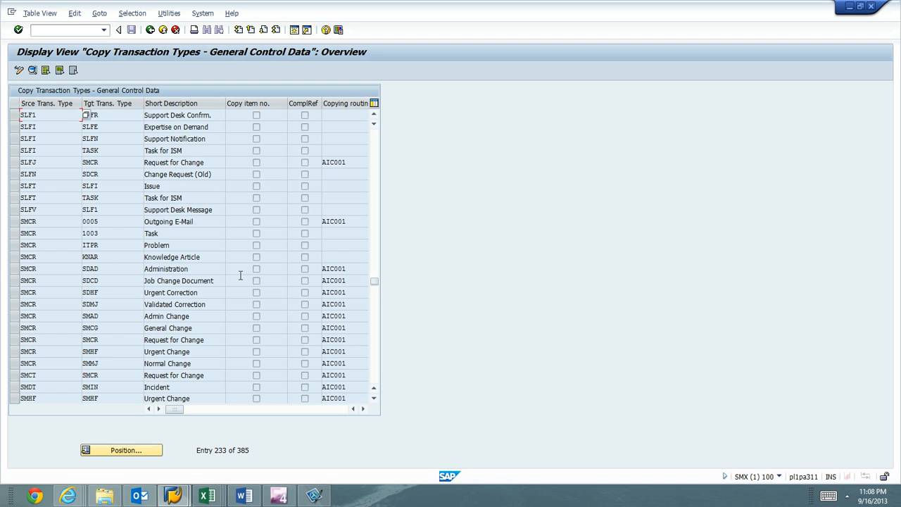
pyautogui.click(374, 398)
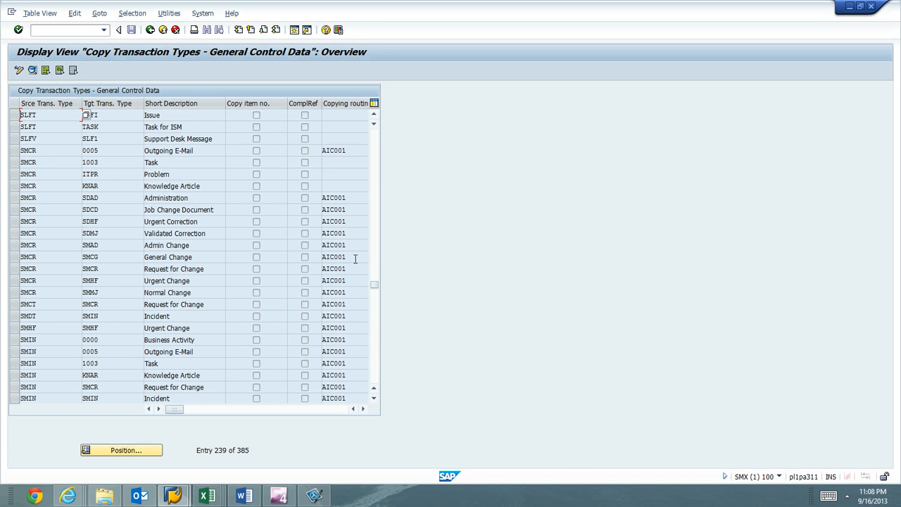
pyautogui.moveTo(48, 222)
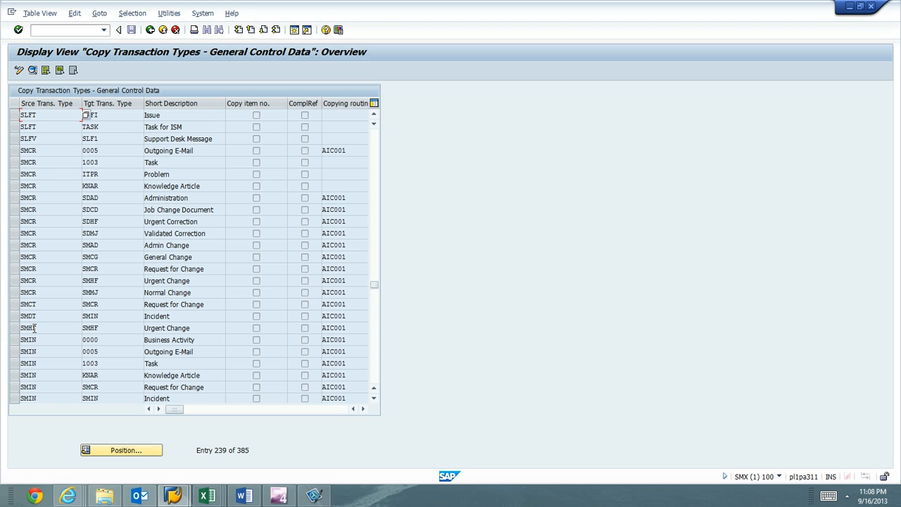
pyautogui.moveTo(44, 216)
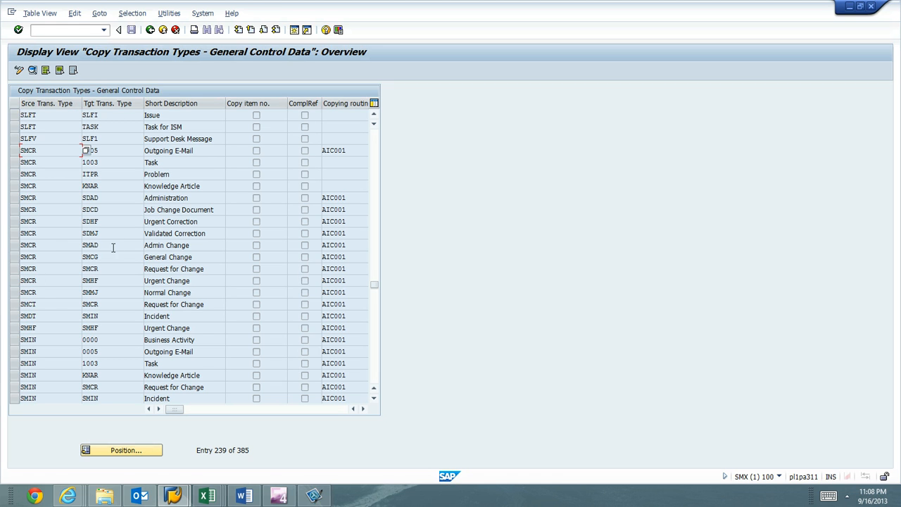
pyautogui.click(209, 494)
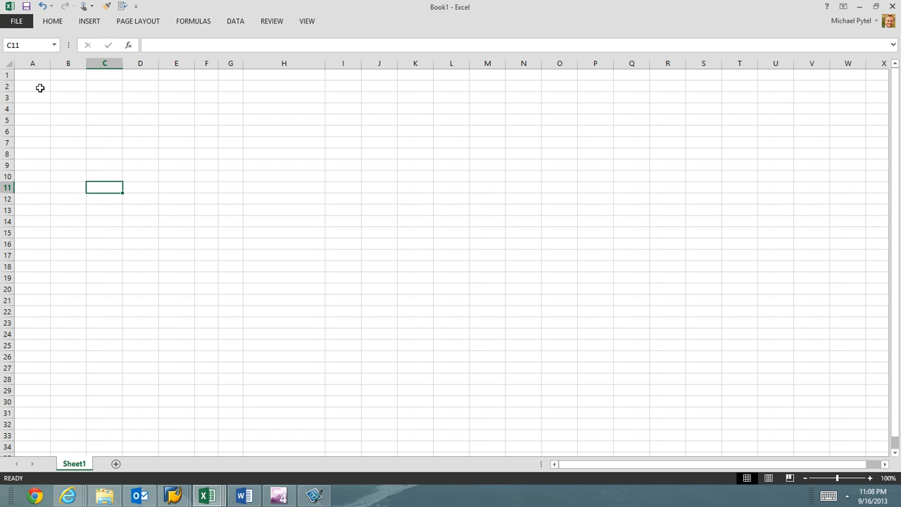
pyautogui.press('alt')
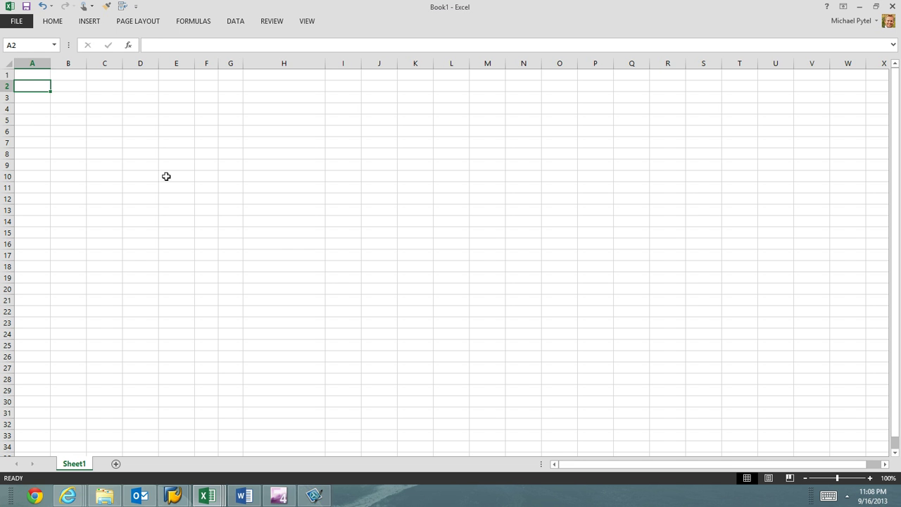
pyautogui.press('ctrl+v')
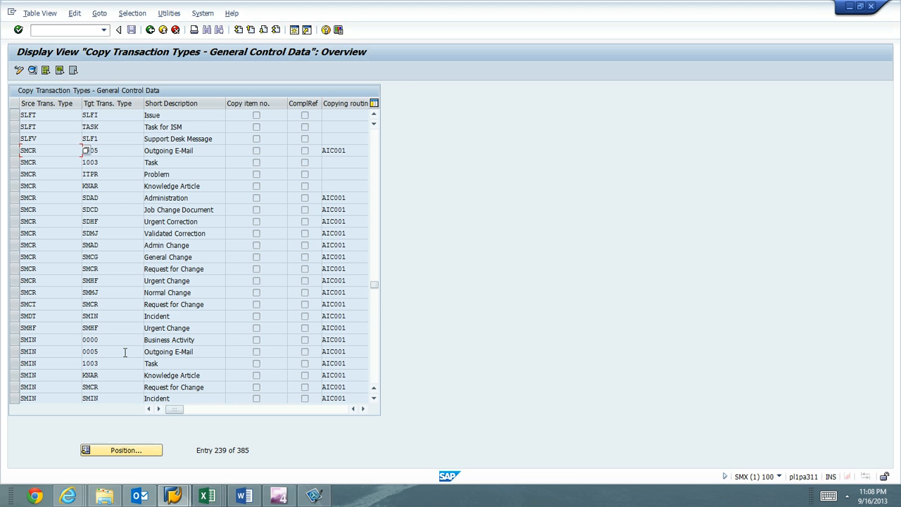
# - Scroll to the ZMCR entries near 365 of 385 and block-select the ZMCR rule rows
pyautogui.scroll(-3)
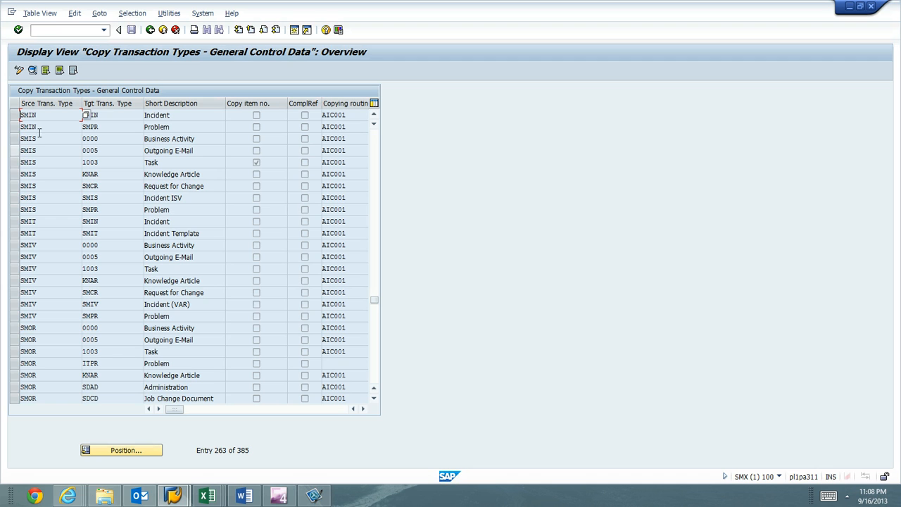
pyautogui.moveTo(40, 326)
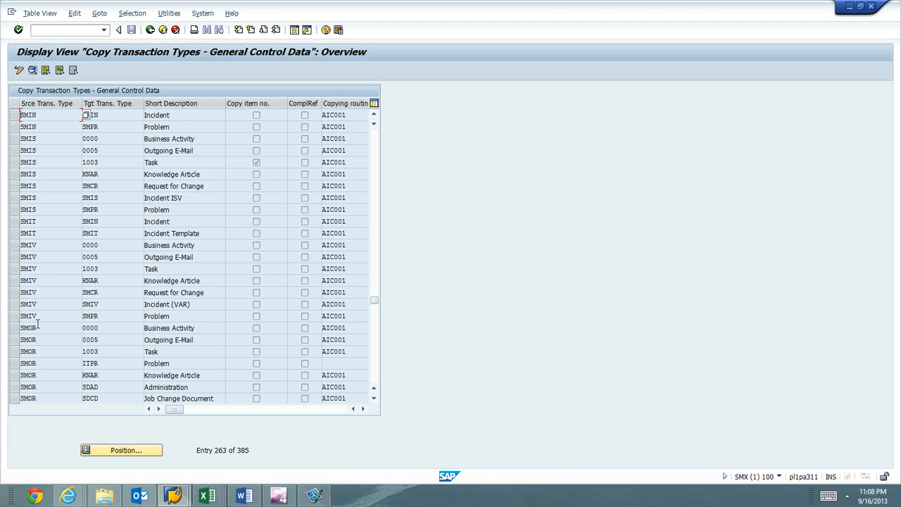
pyautogui.scroll(-3)
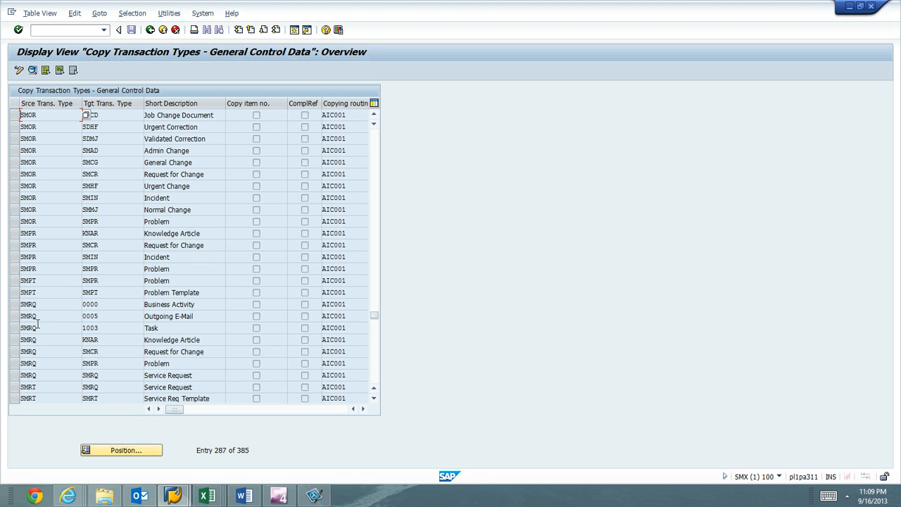
pyautogui.scroll(-3)
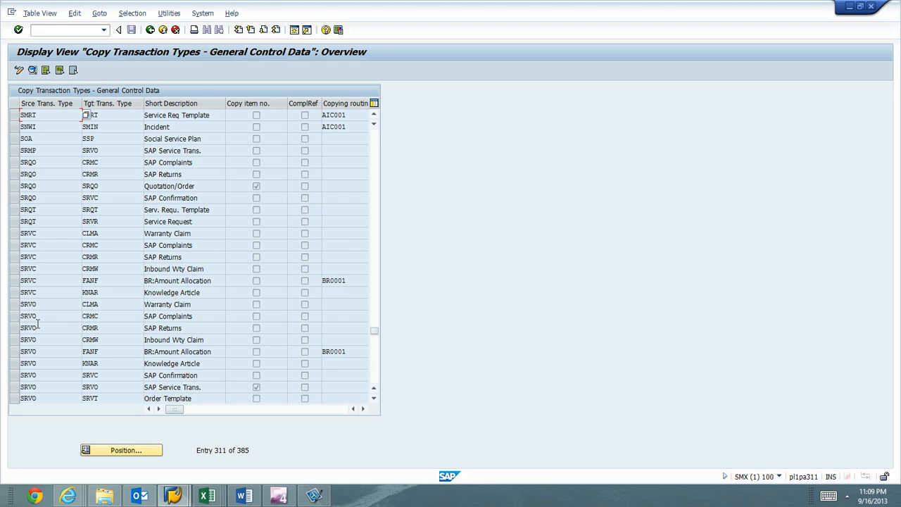
pyautogui.scroll(-3)
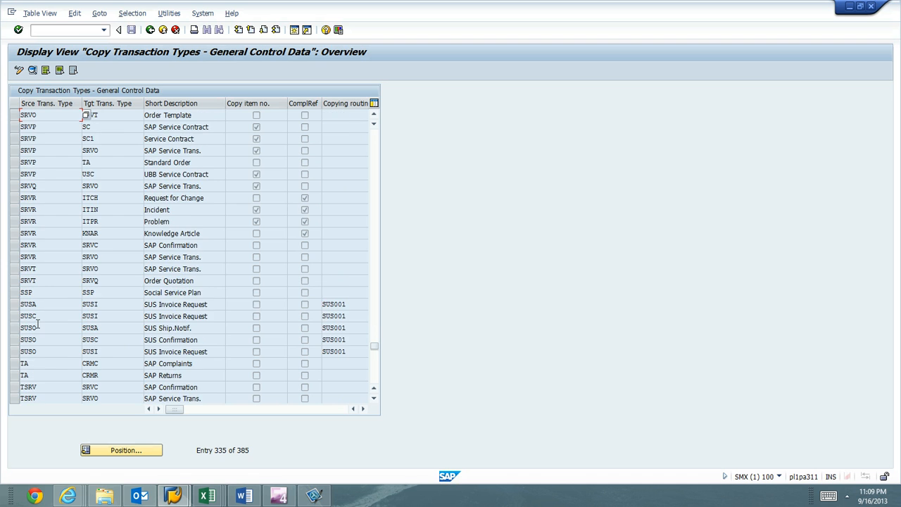
pyautogui.scroll(-3)
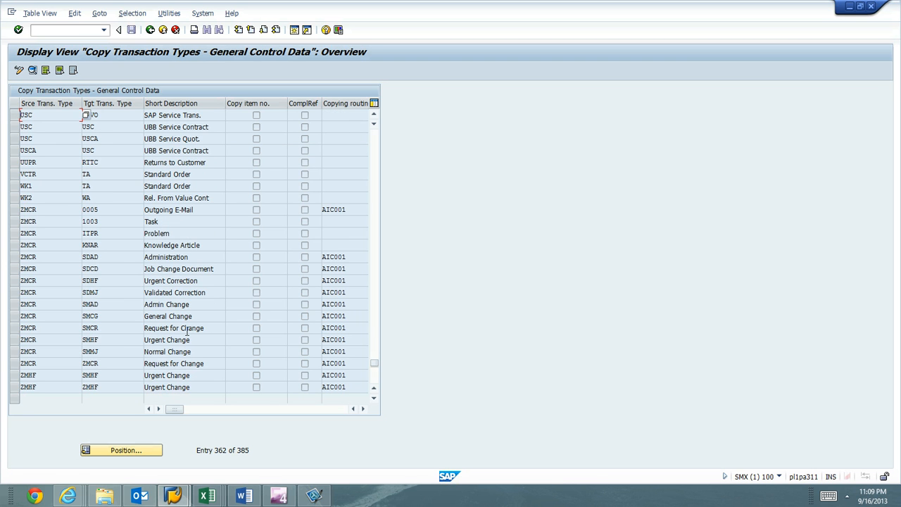
pyautogui.scroll(-3)
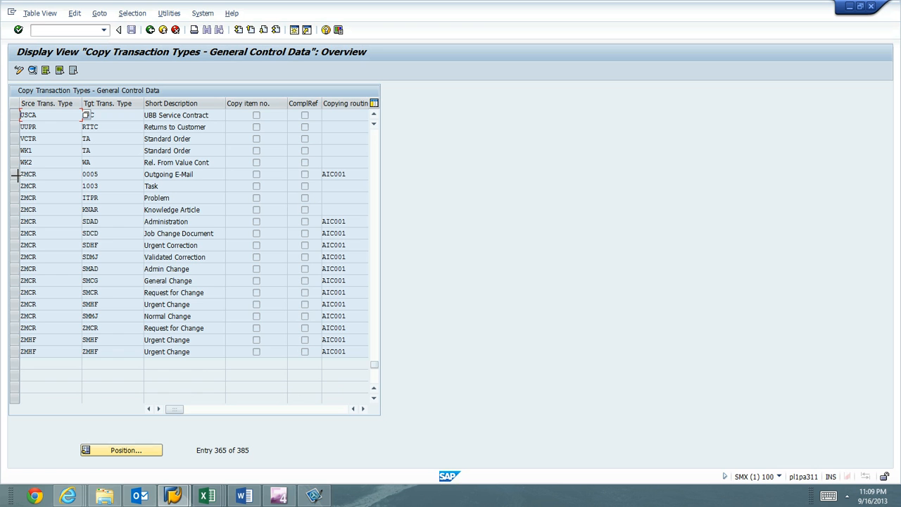
pyautogui.moveTo(28, 174); pyautogui.dragTo(338, 245)
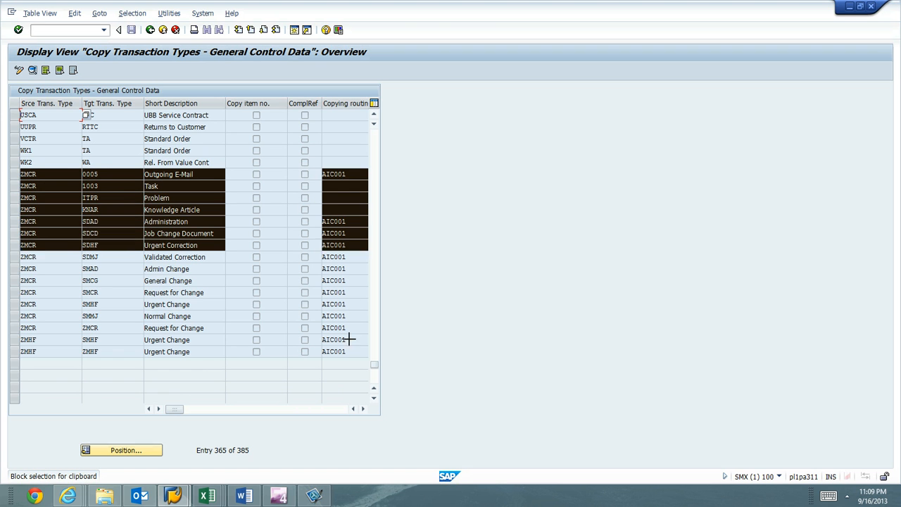
# - Paste the ZMCR rule rows into columns F–I and check the SDAD and SDCD target codes
pyautogui.click(41, 13)
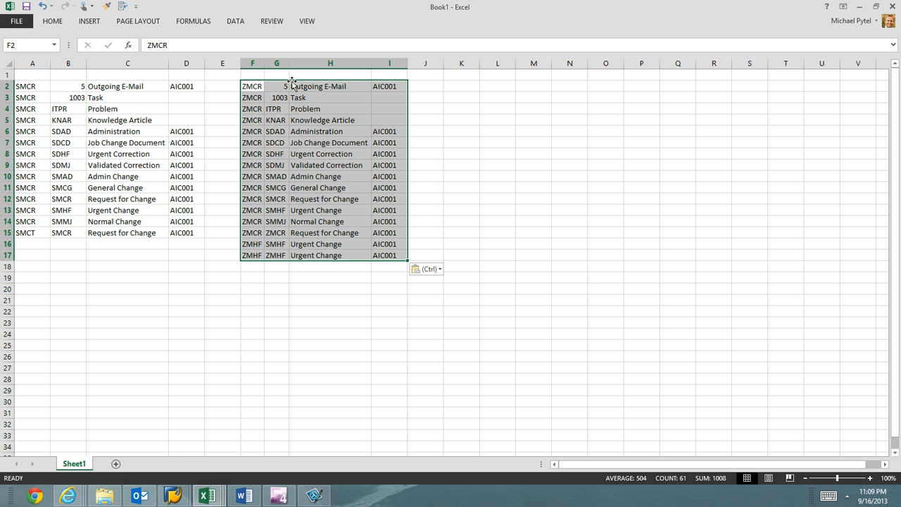
pyautogui.moveTo(271, 64)
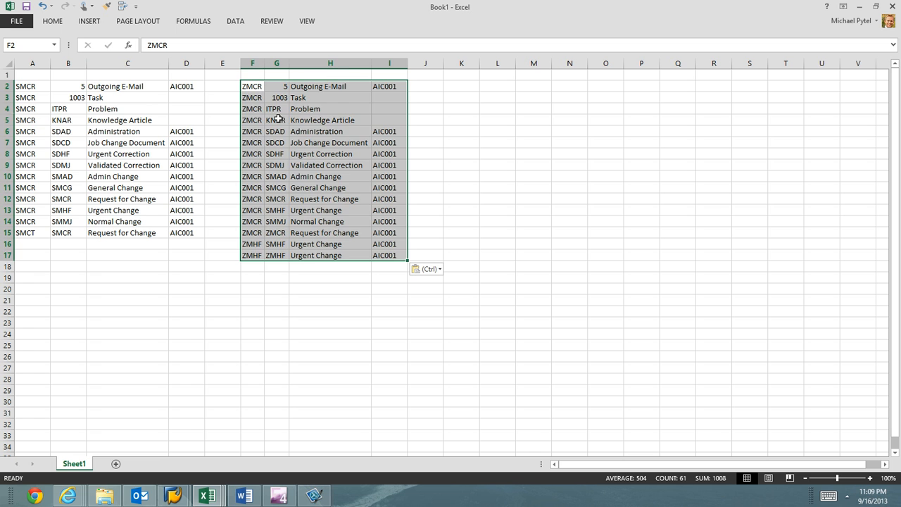
pyautogui.click(275, 131)
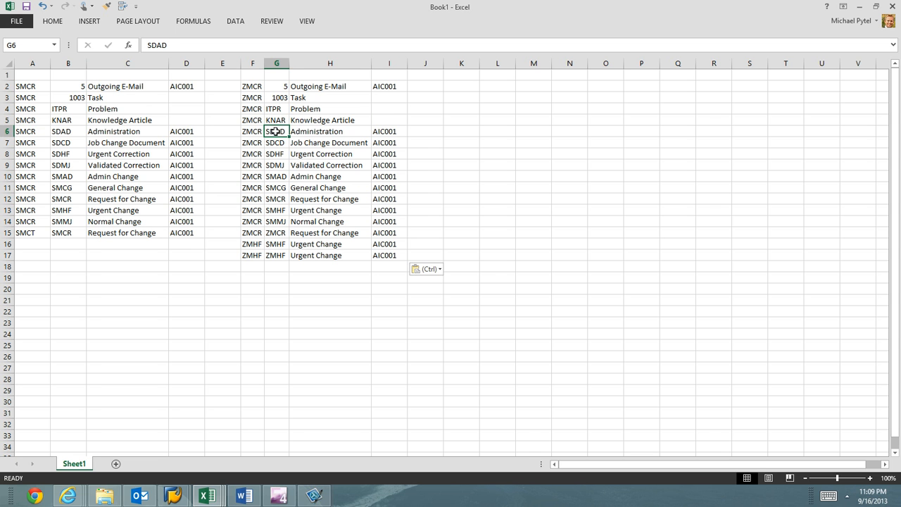
pyautogui.click(275, 142)
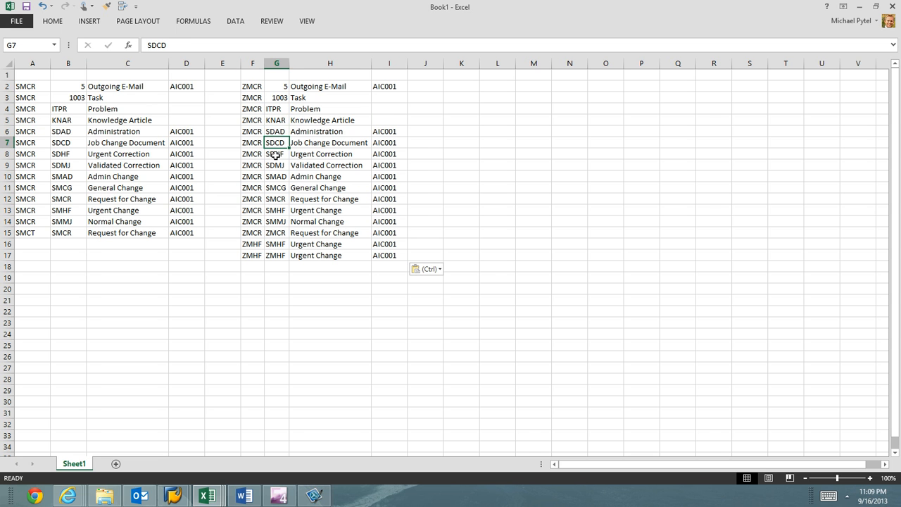
pyautogui.click(276, 154)
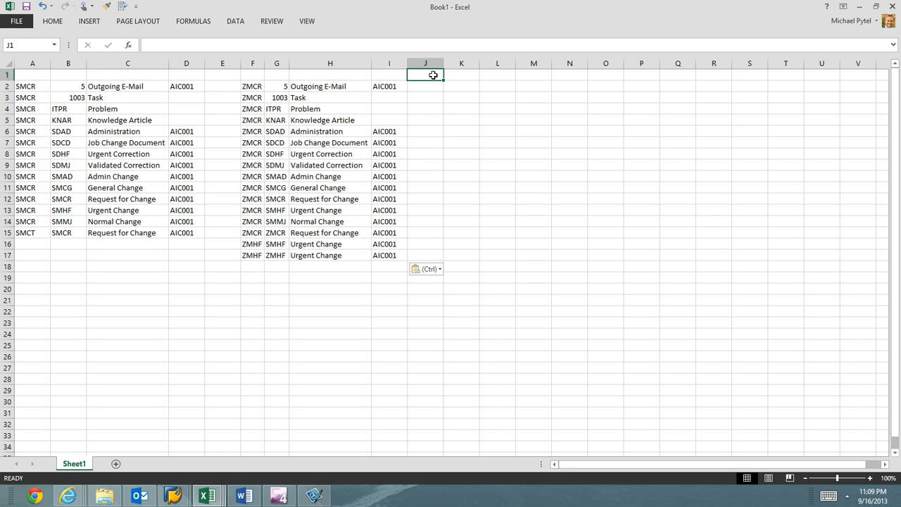
# - Add an 'Action' heading in J1 and flag the Urgent Correction rows with 'Delete'
pyautogui.write('Action')
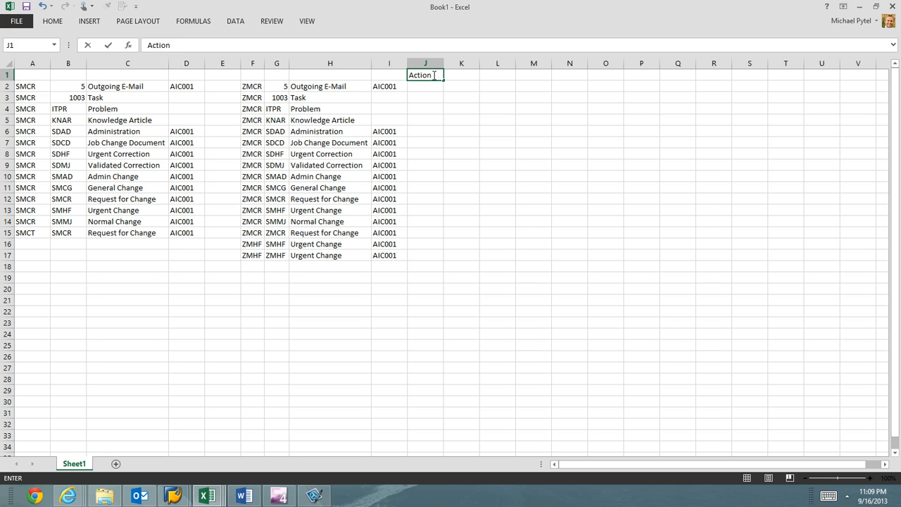
pyautogui.click(425, 153)
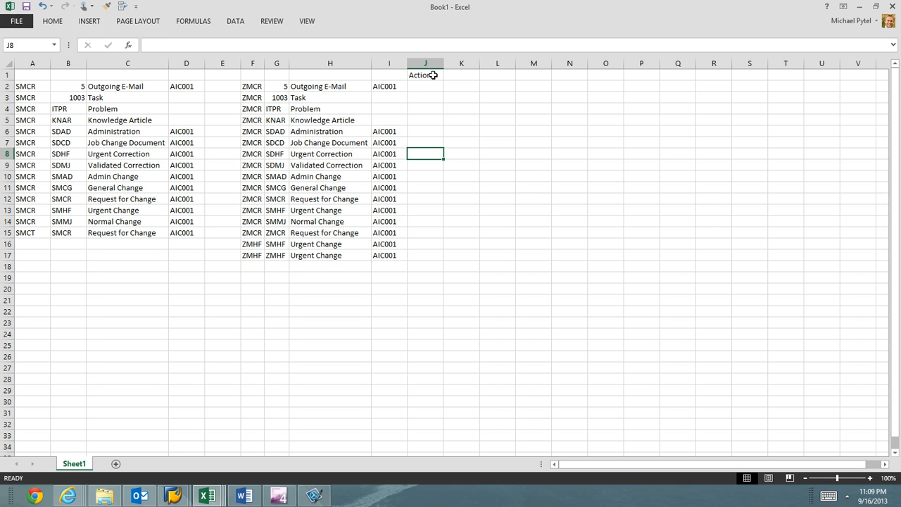
pyautogui.write('Delete')
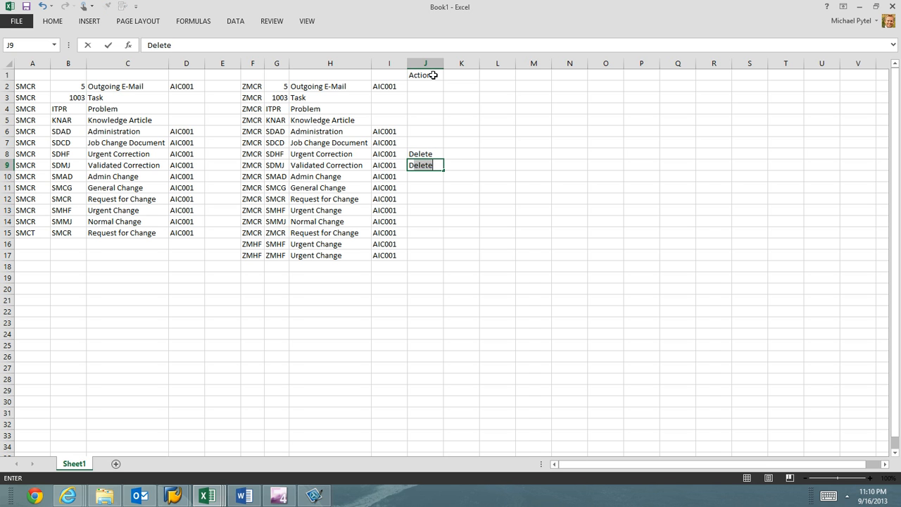
pyautogui.press('Enter')
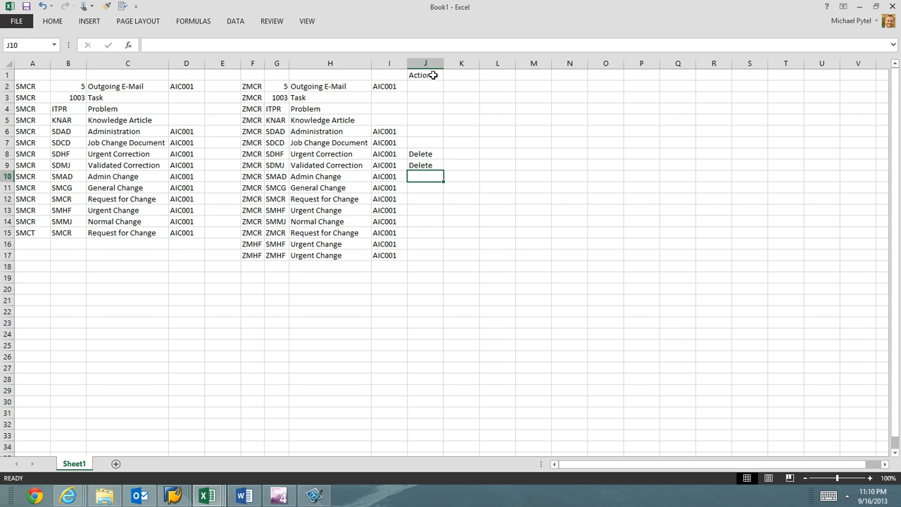
# - Overwrite the SM target codes with ZMAD, ZMCG and ZMHF
pyautogui.click(222, 176)
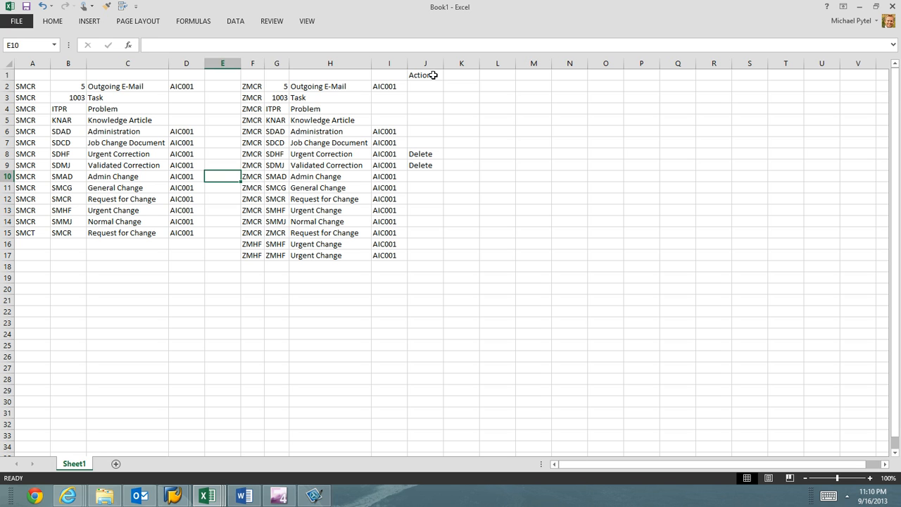
pyautogui.write('ZMA')
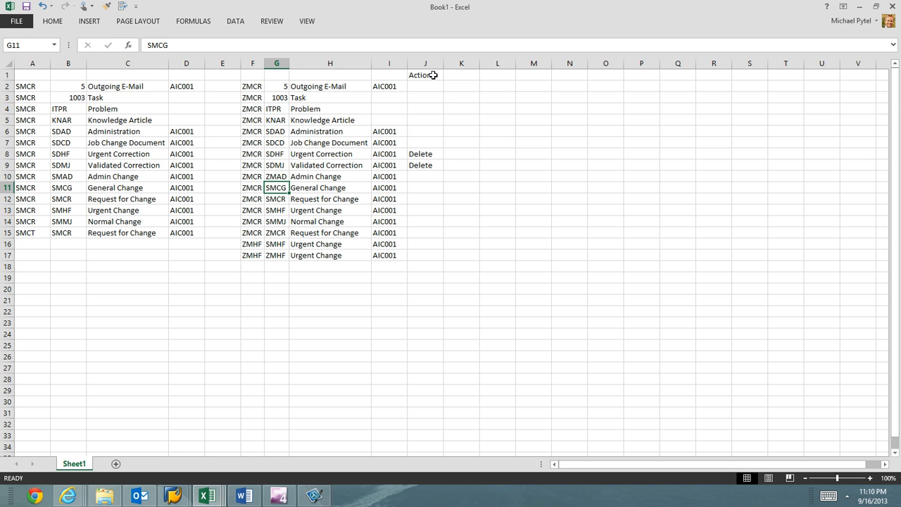
pyautogui.write('ZMCG')
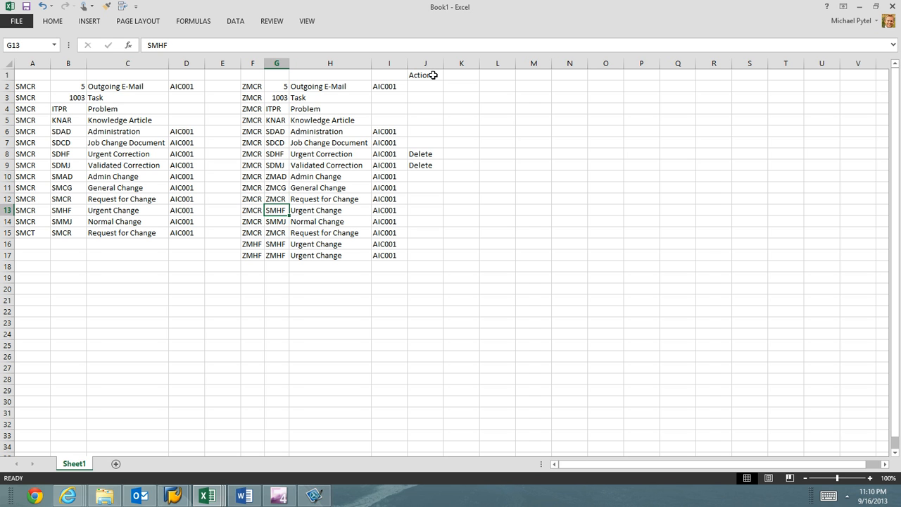
pyautogui.write('ZMHF')
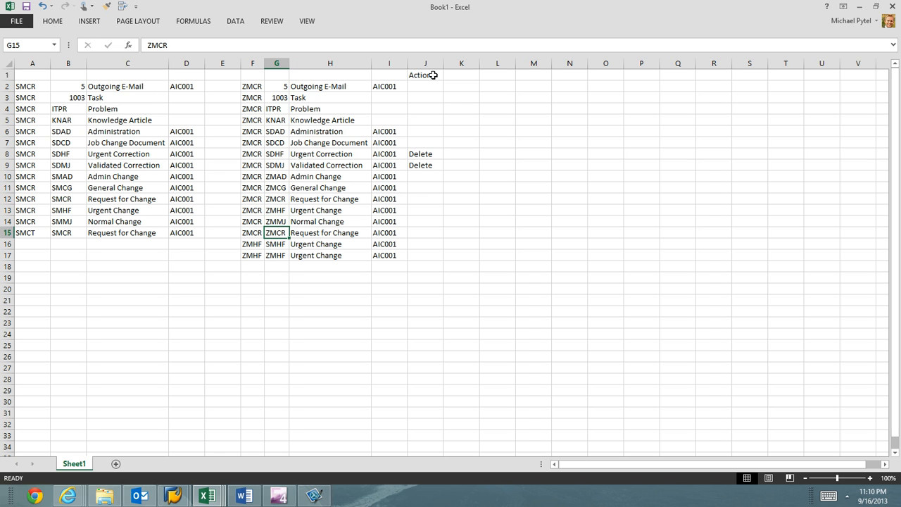
# - Flag the Request for Change and ZMHF–SMHF rows with 'Delete' and select the comparison range
pyautogui.click(276, 198)
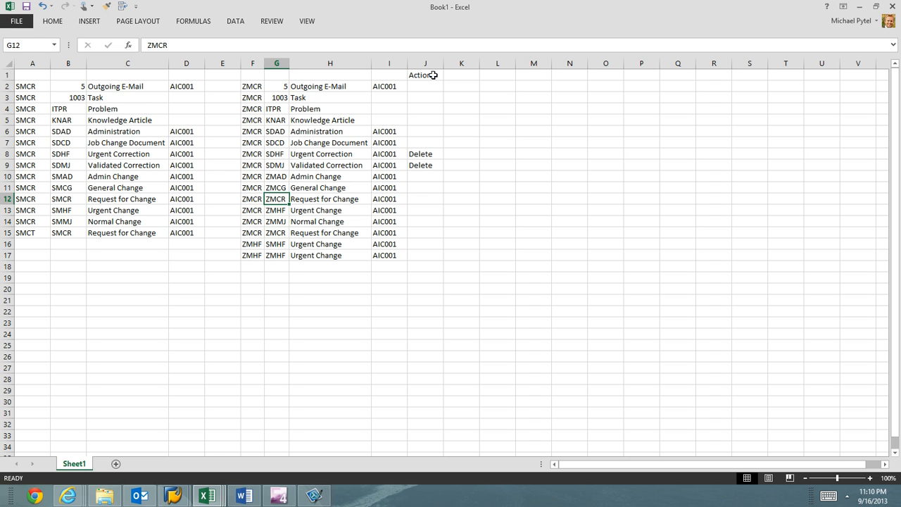
pyautogui.click(421, 198)
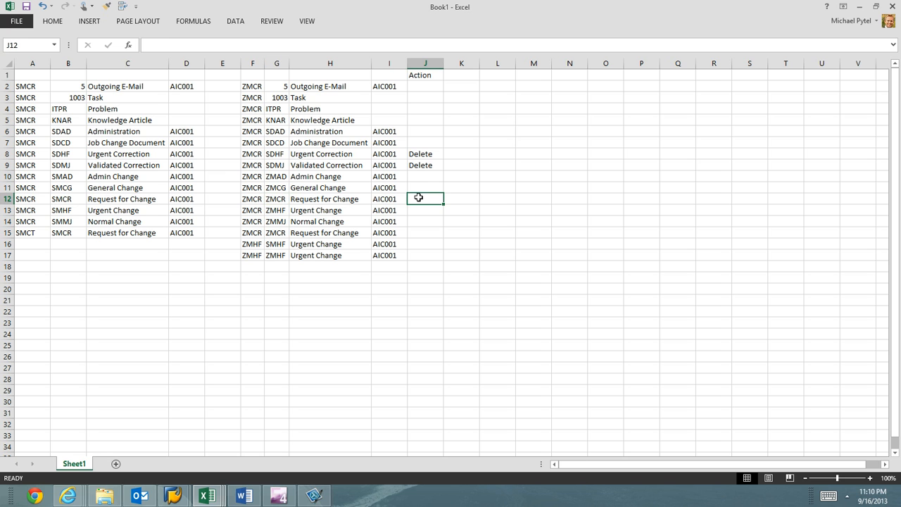
pyautogui.write('Delete')
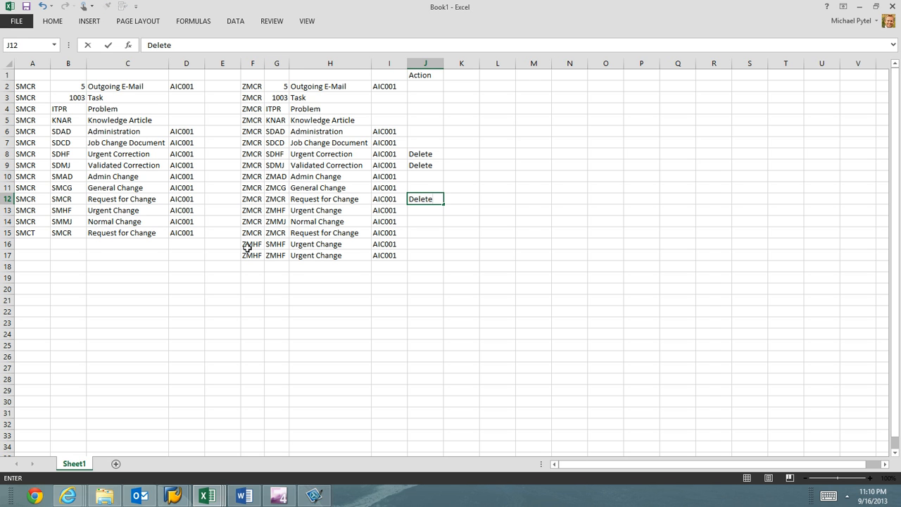
pyautogui.click(252, 244)
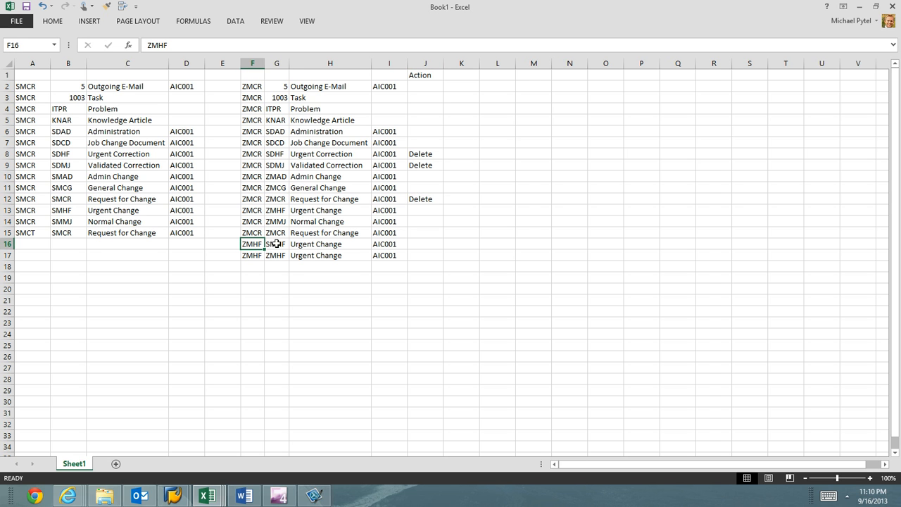
pyautogui.click(424, 243)
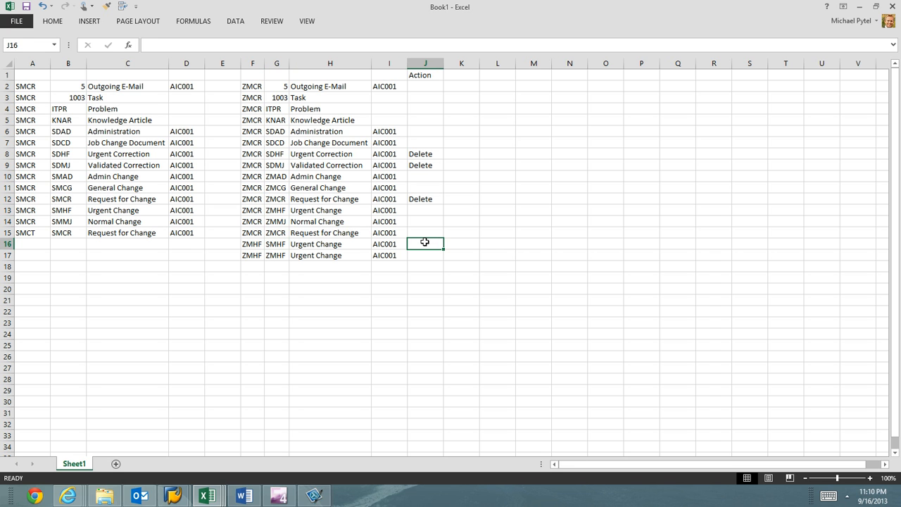
pyautogui.write('Delete')
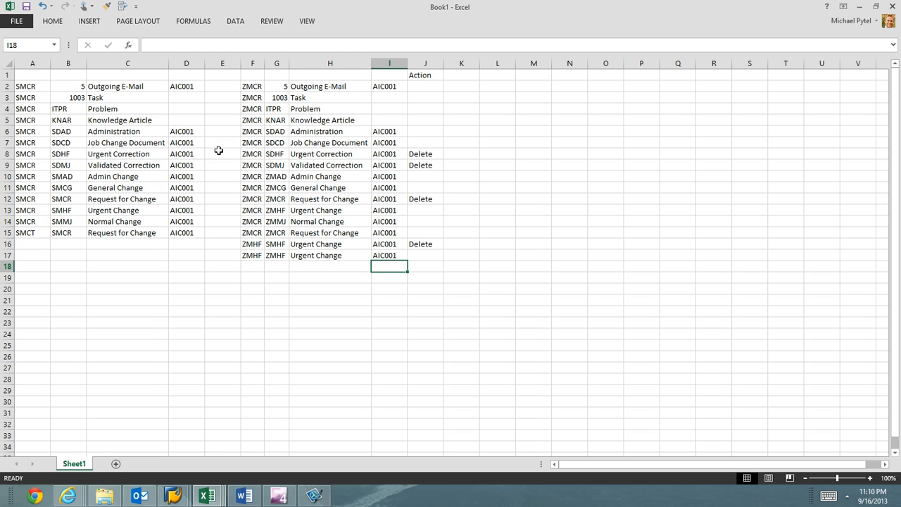
pyautogui.moveTo(325, 117)
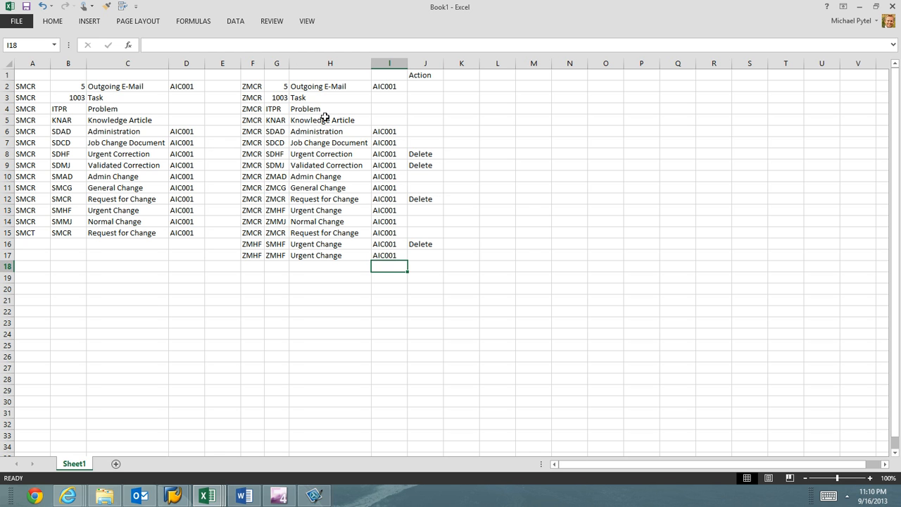
pyautogui.moveTo(433, 143)
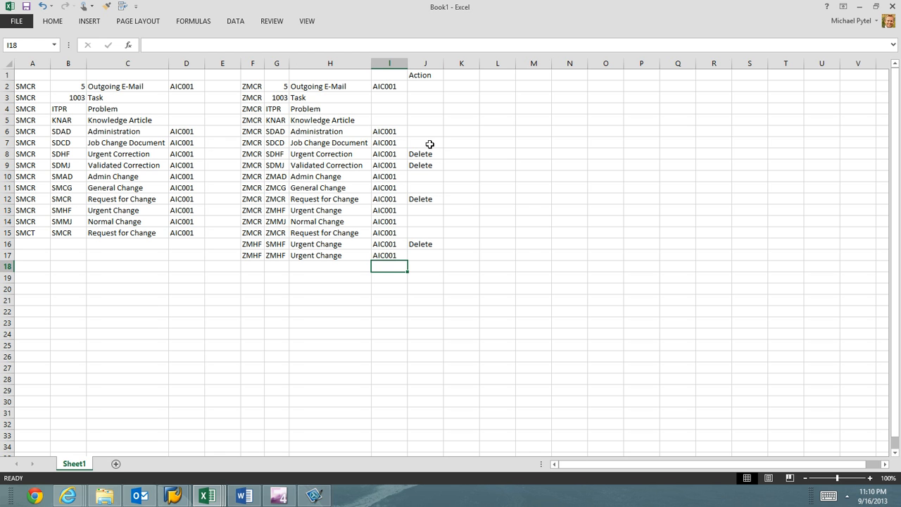
pyautogui.moveTo(252, 86); pyautogui.dragTo(425, 142)
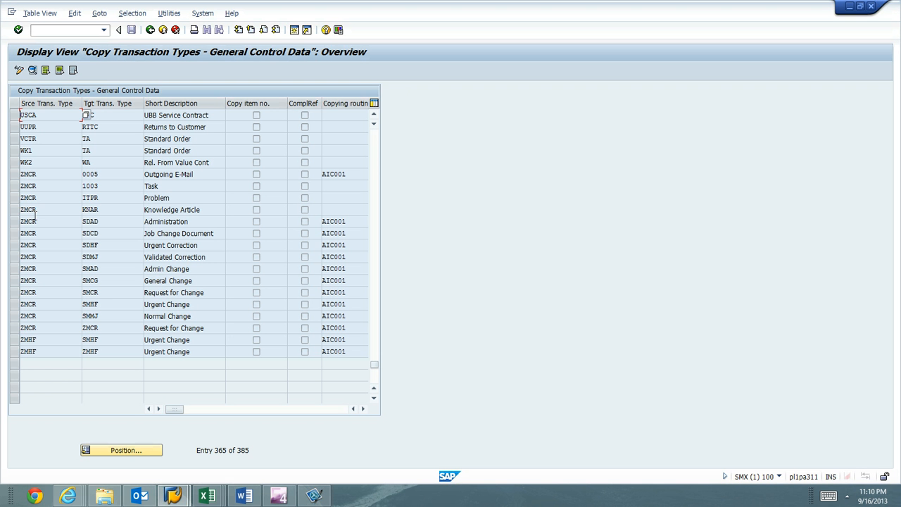
pyautogui.moveTo(48, 224)
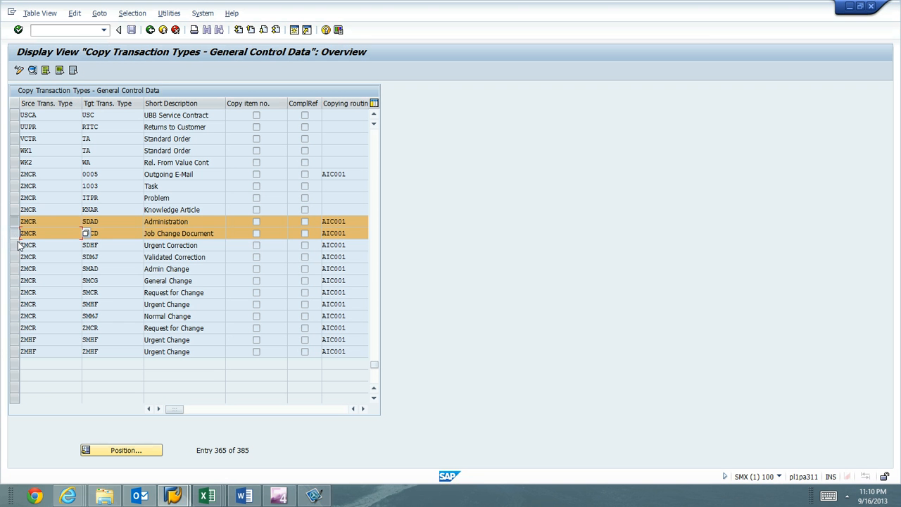
# - Mark the ZMCR to SDHF entry and extend the selection of entries to delete
pyautogui.click(15, 244)
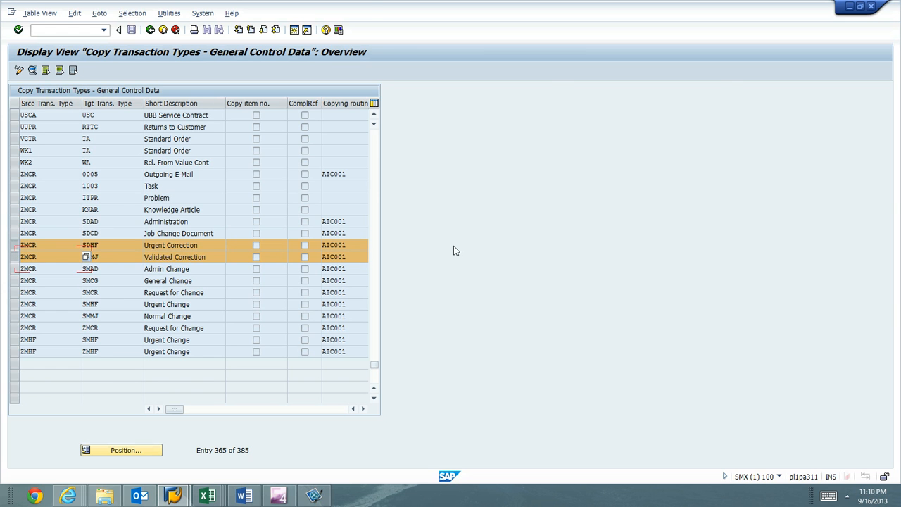
pyautogui.click(208, 494)
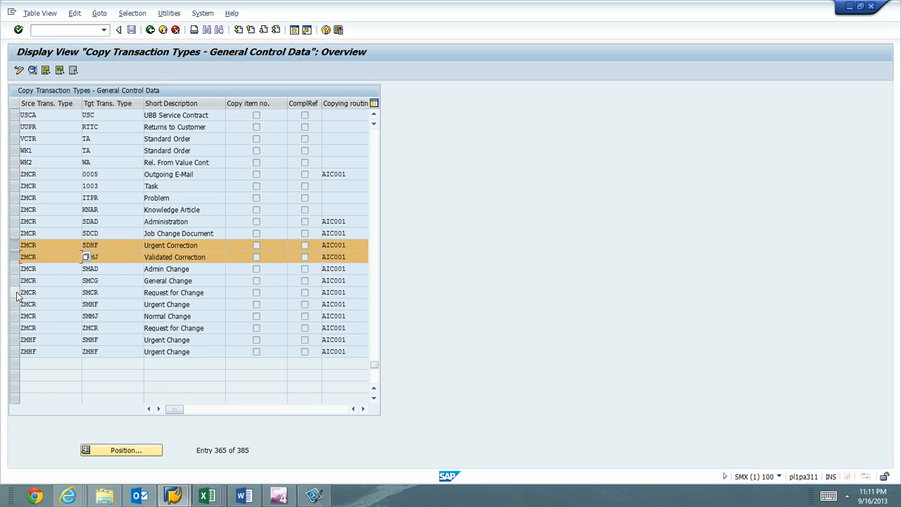
pyautogui.moveTo(57, 280)
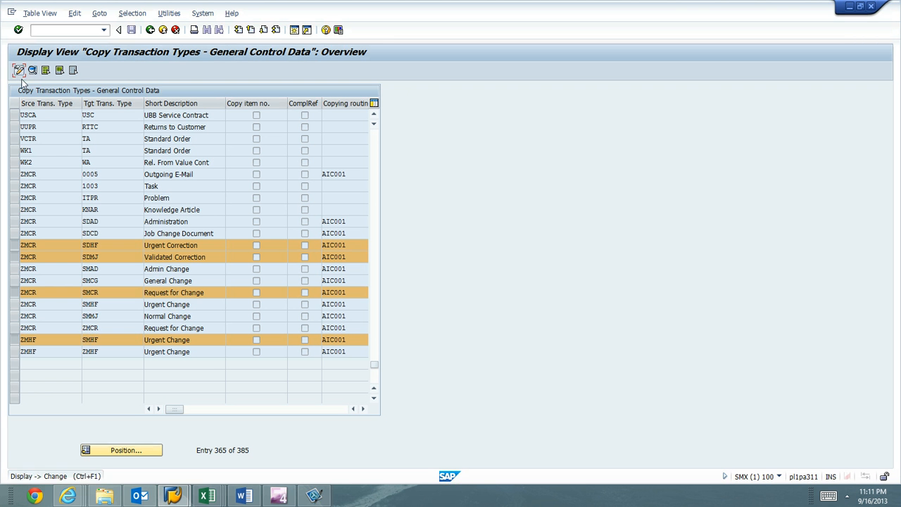
# - Make the table editable and delete the four selected ZMCR entries, leaving 381
pyautogui.click(17, 64)
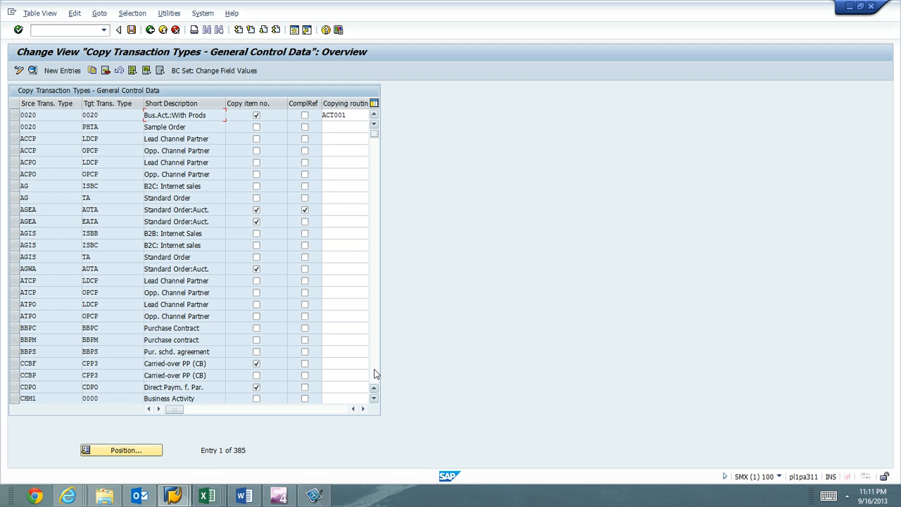
pyautogui.scroll(-3)
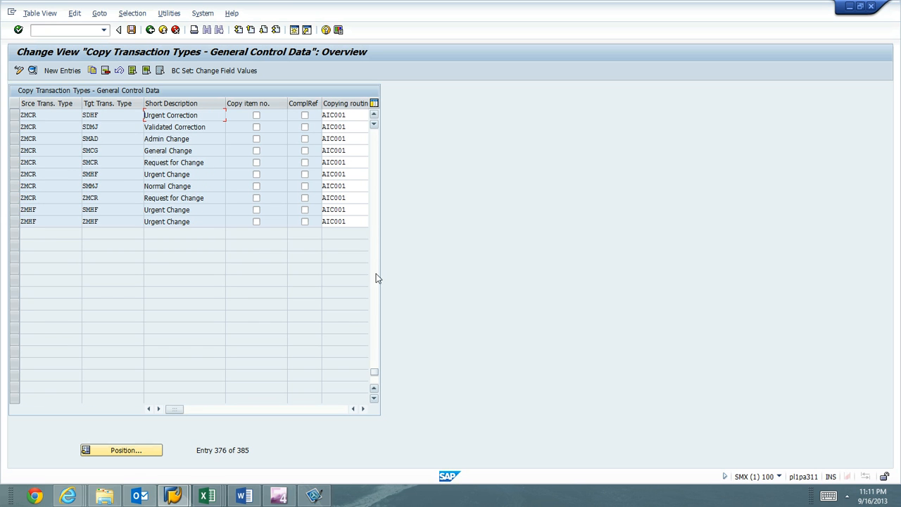
pyautogui.scroll(3)
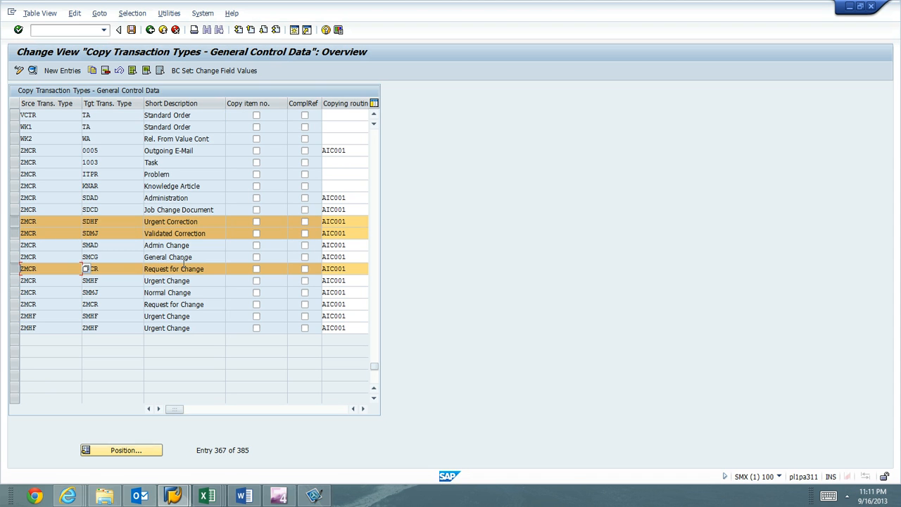
pyautogui.moveTo(13, 318)
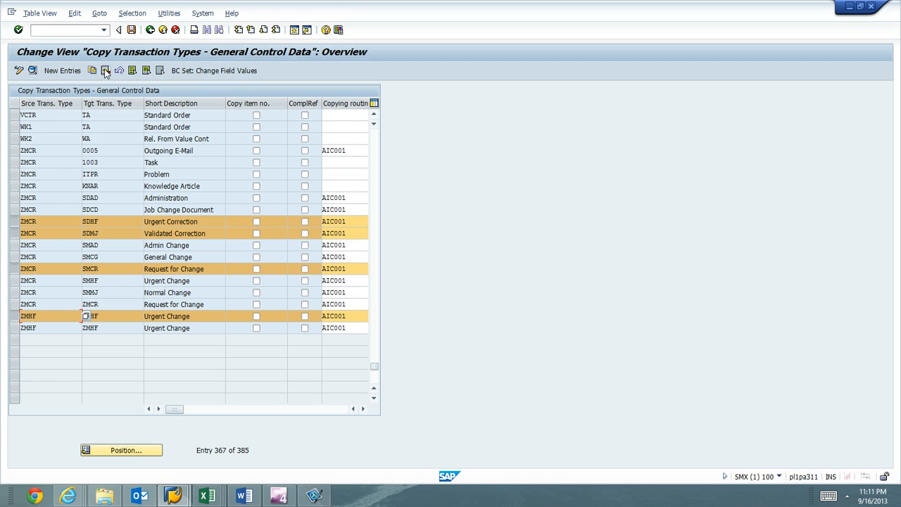
pyautogui.moveTo(103, 70)
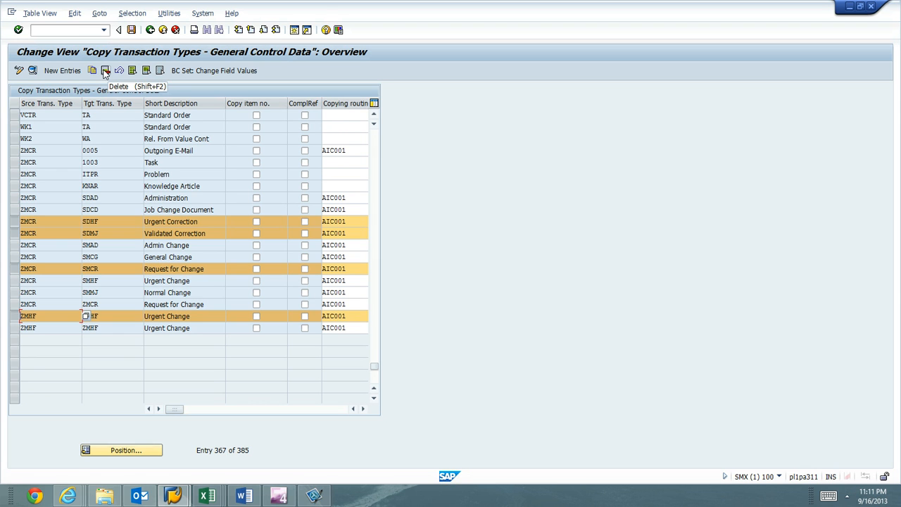
pyautogui.click(104, 69)
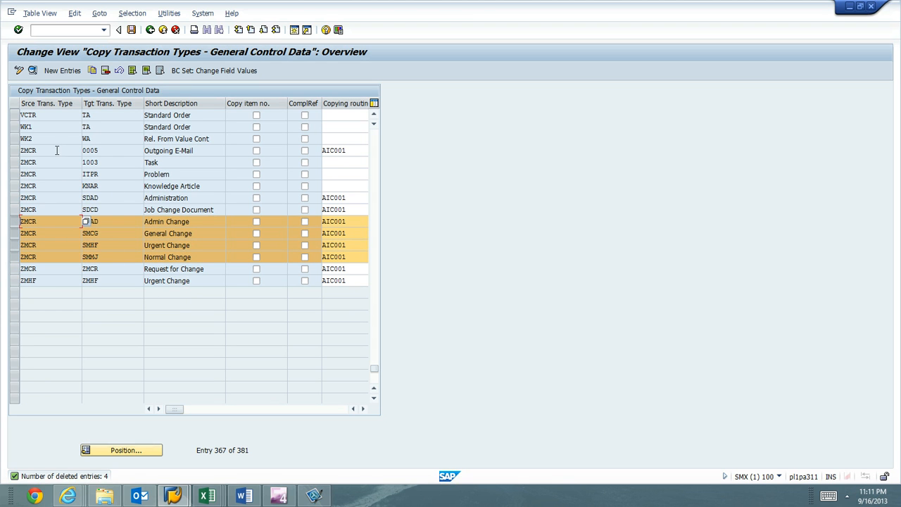
pyautogui.moveTo(62, 71)
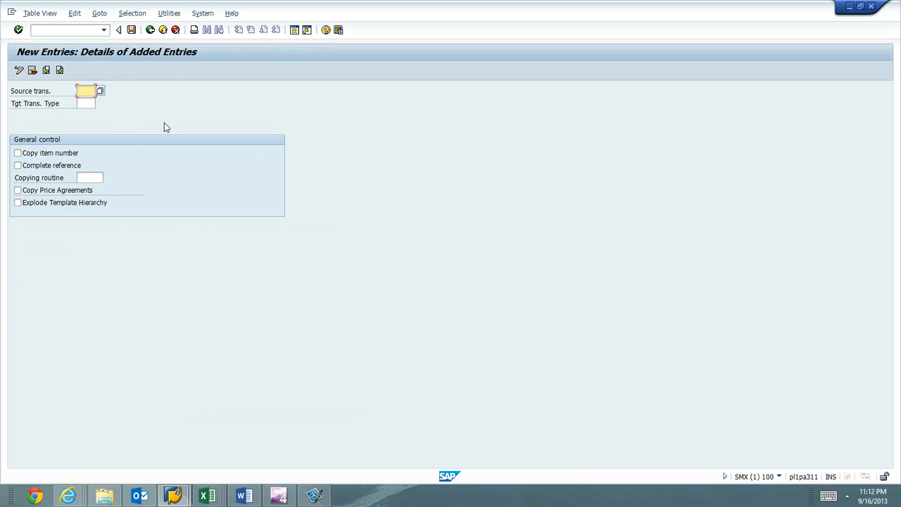
# - Create the ZMCR-to-ZMAD entry with copying routine AIC001, save it and return to the overview
pyautogui.click(206, 496)
pyautogui.write('ZMAD')
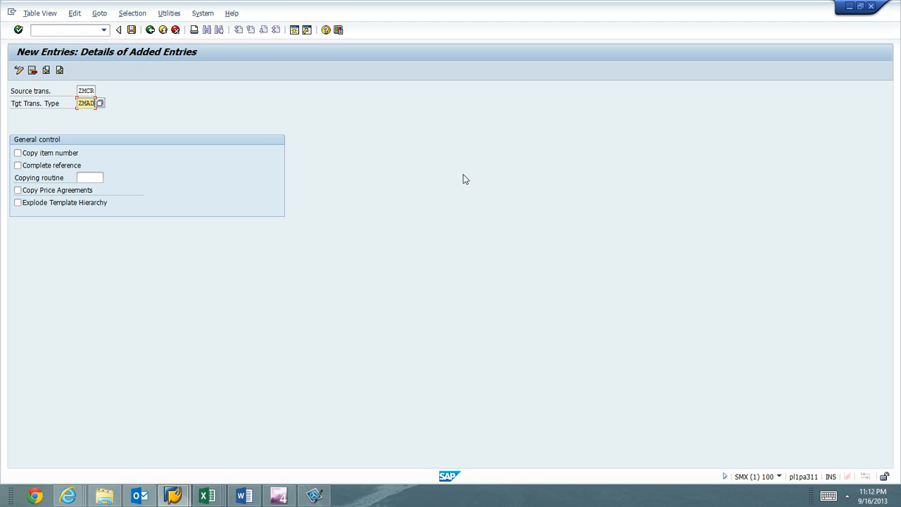
pyautogui.click(95, 178)
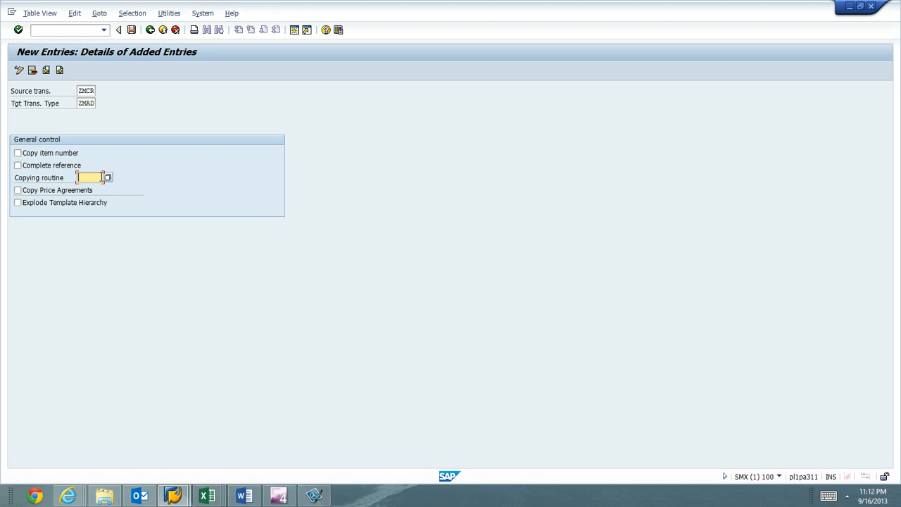
pyautogui.write('AIC001')
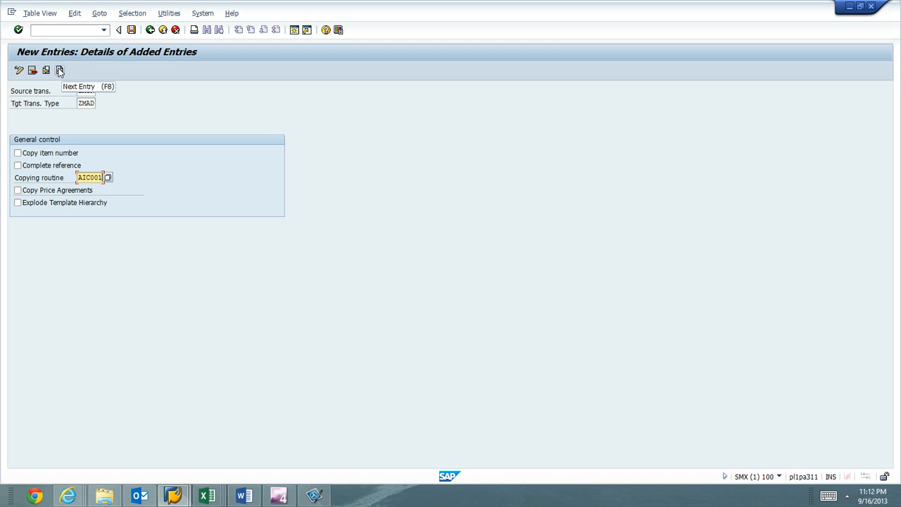
pyautogui.click(61, 71)
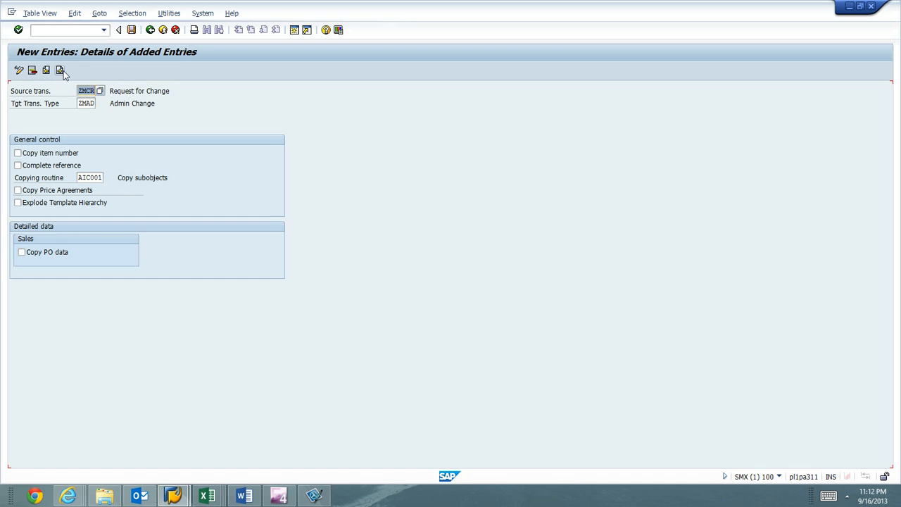
pyautogui.moveTo(129, 21)
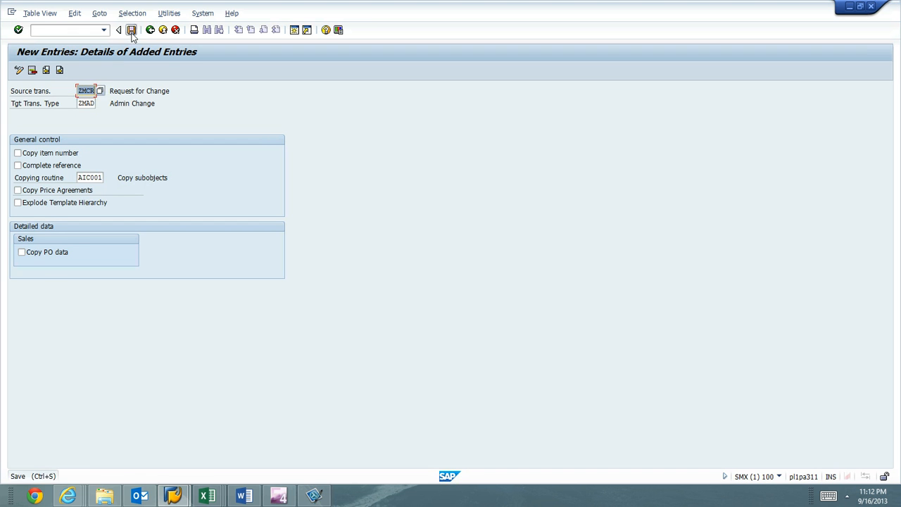
pyautogui.click(127, 29)
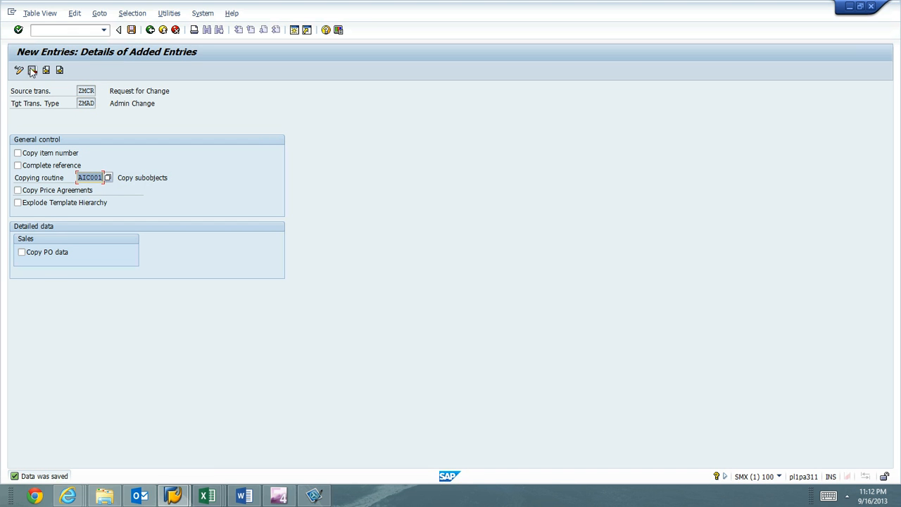
pyautogui.click(29, 68)
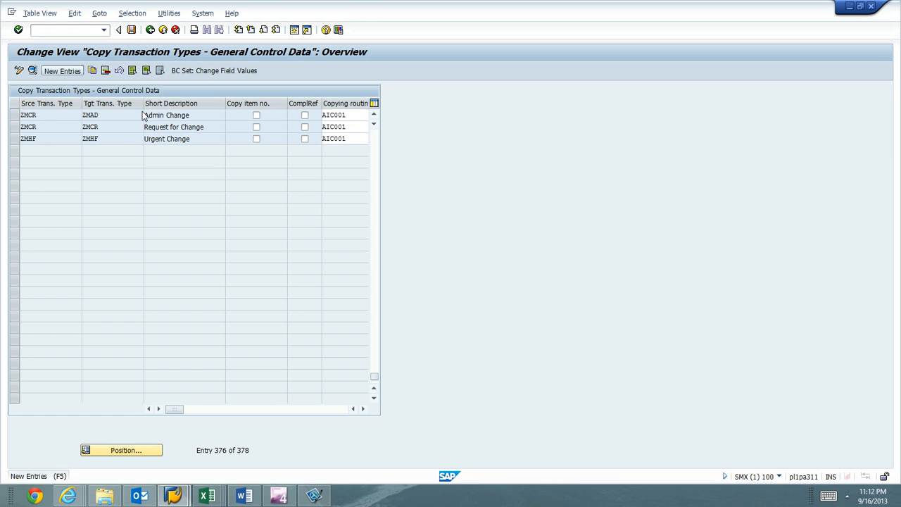
pyautogui.click(206, 495)
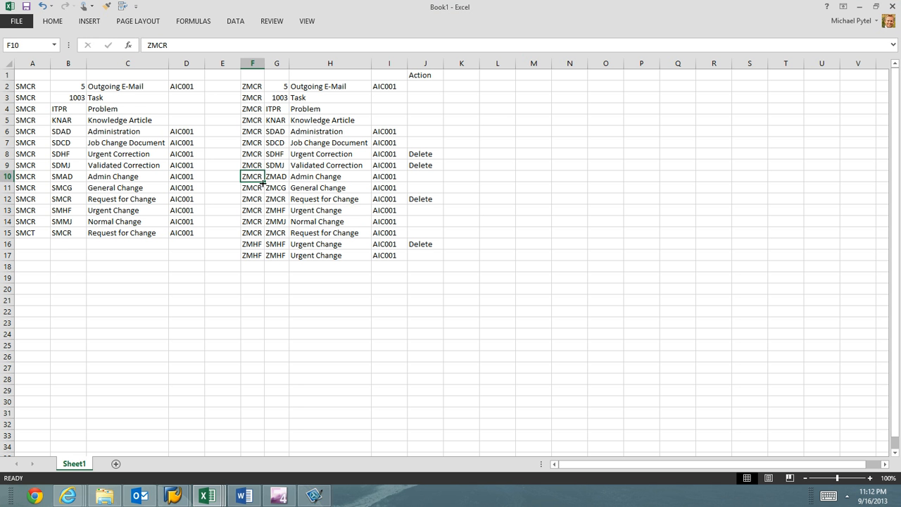
# - Enter the ZMCR-to-ZMCG rule with copying routine AIC001 and save it
pyautogui.click(252, 187)
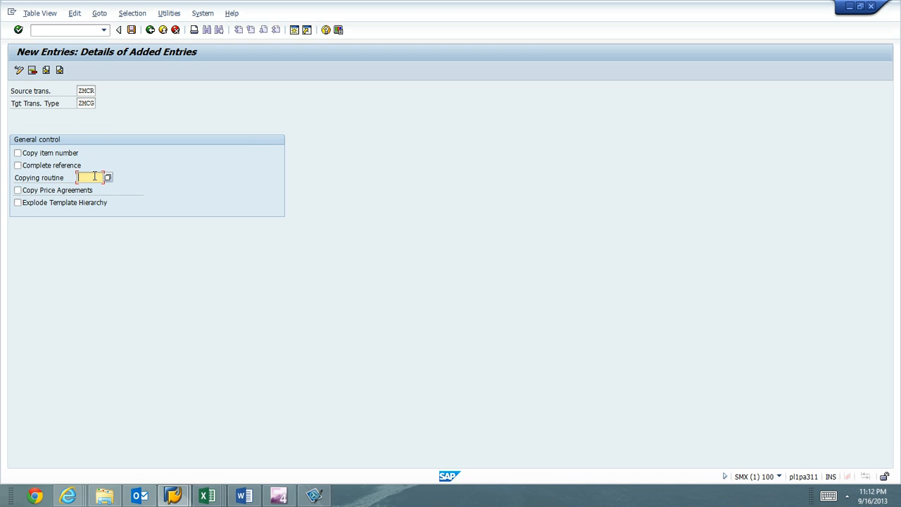
pyautogui.write('AIC001')
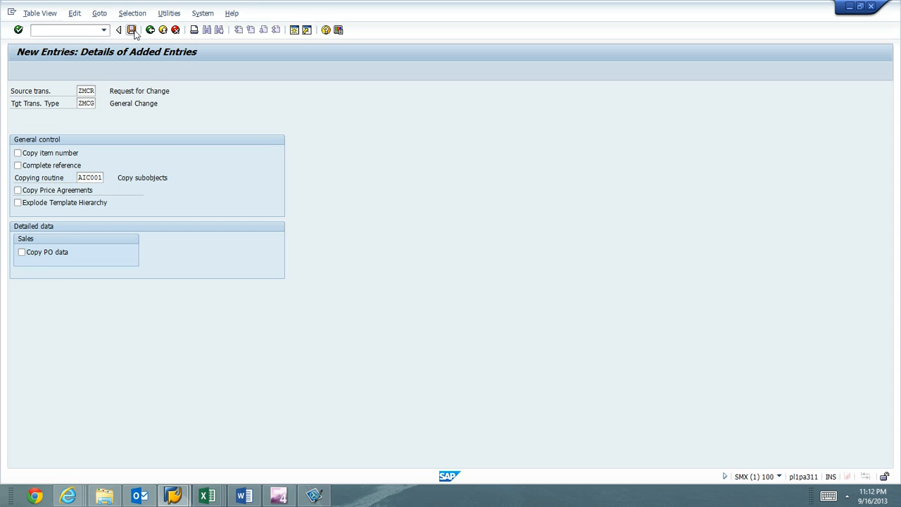
pyautogui.click(135, 31)
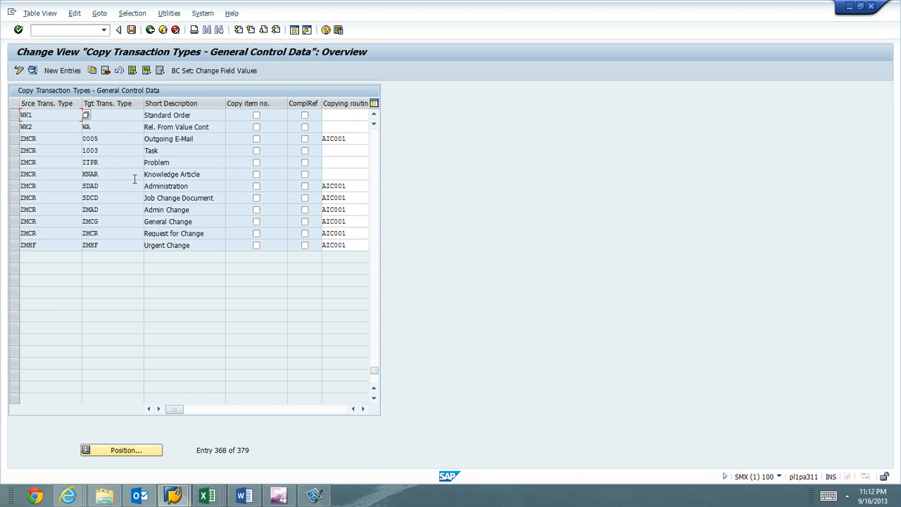
pyautogui.click(207, 494)
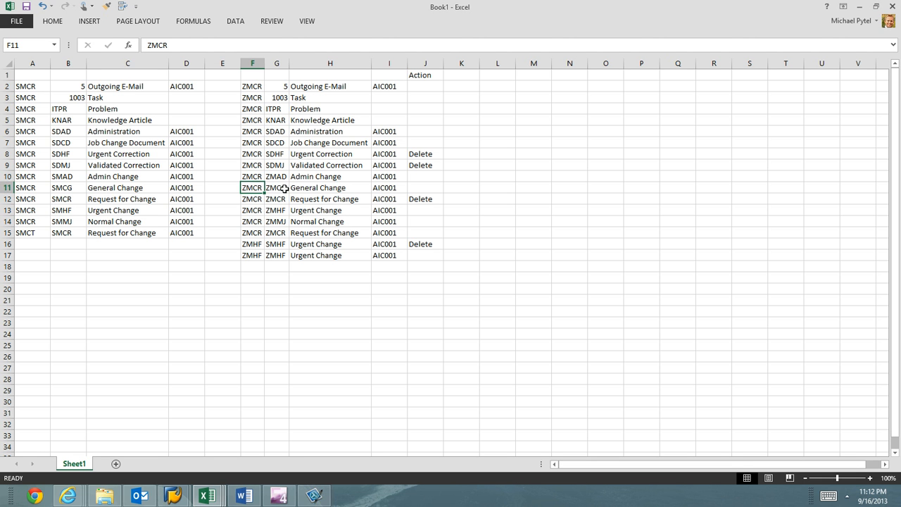
# - Enter target ZMHF with routine AIC001 for source ZMCR, save the rule, and return
pyautogui.click(252, 199)
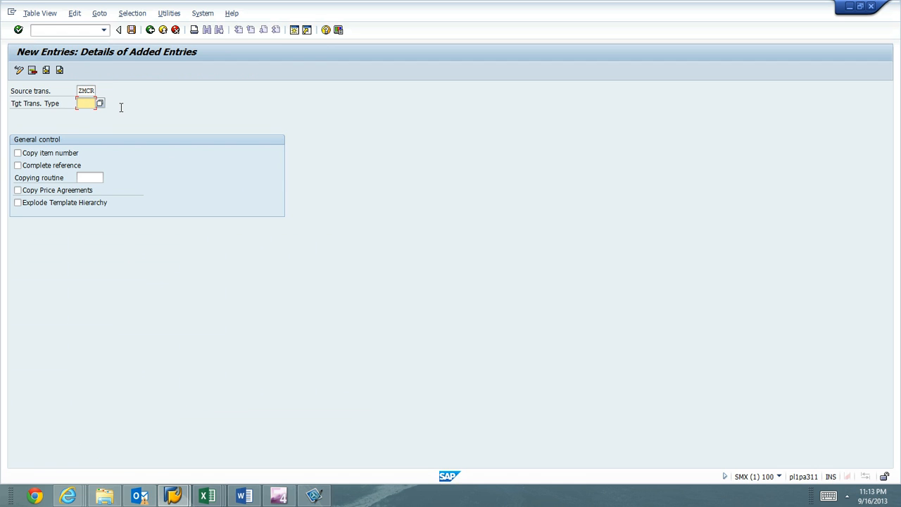
pyautogui.write('ZMRF')
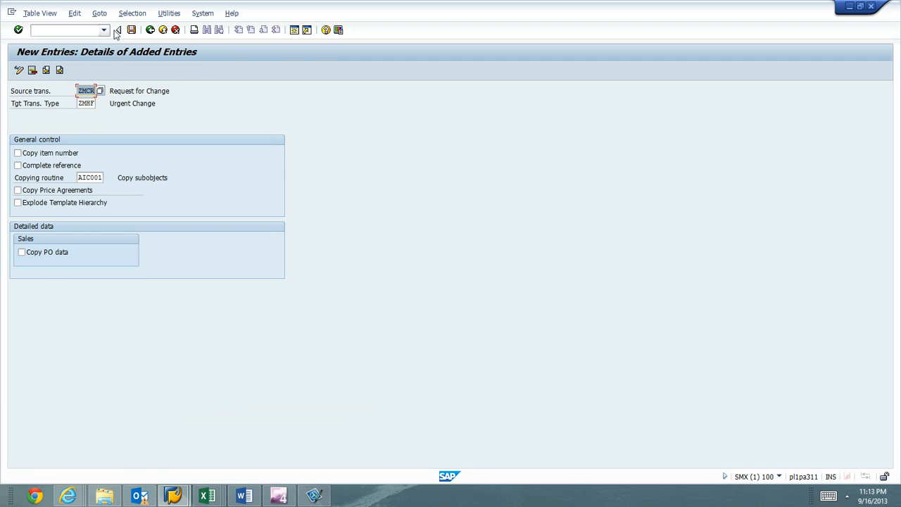
pyautogui.click(127, 32)
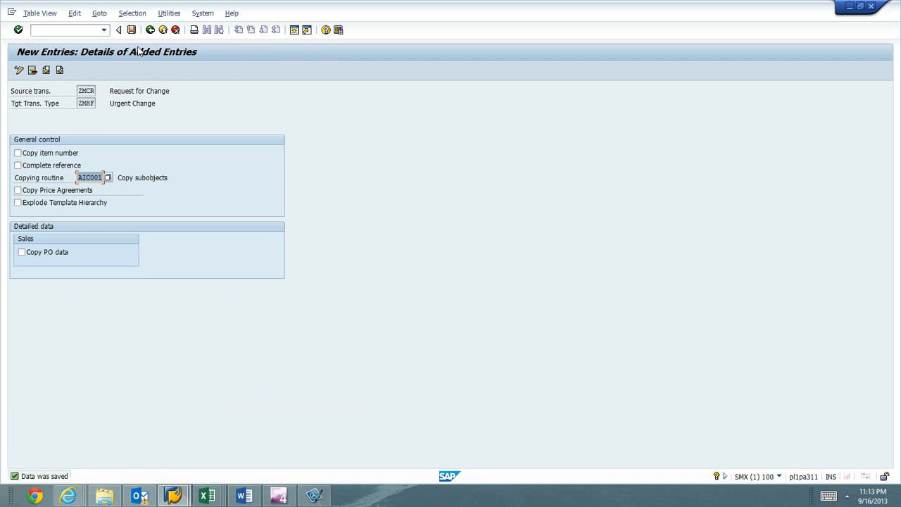
pyautogui.moveTo(184, 60)
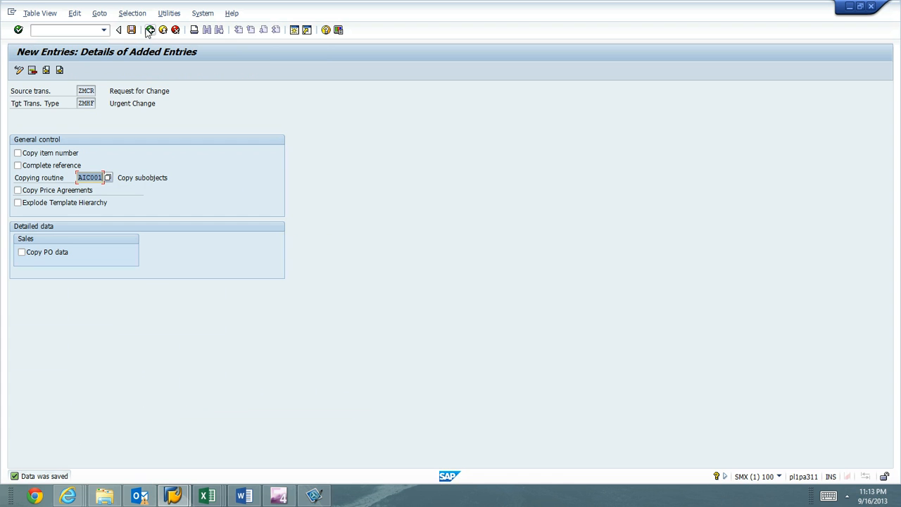
pyautogui.moveTo(148, 31)
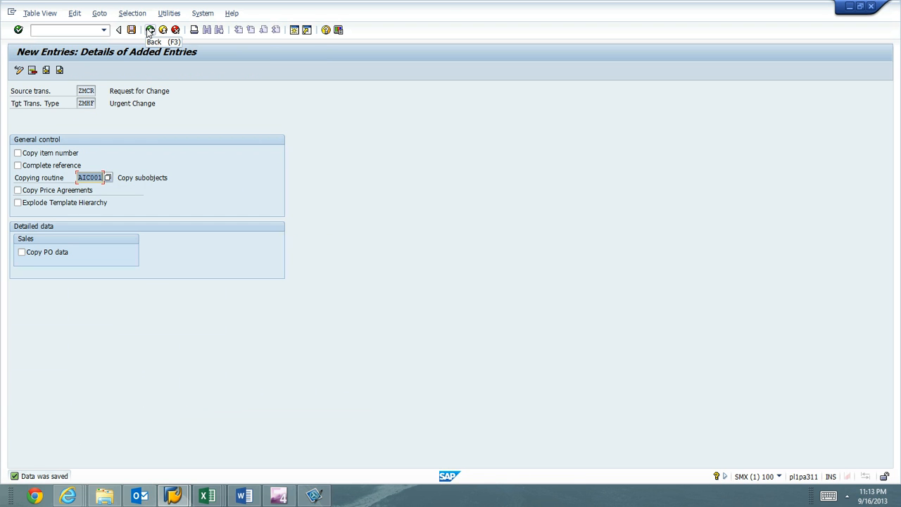
pyautogui.click(148, 31)
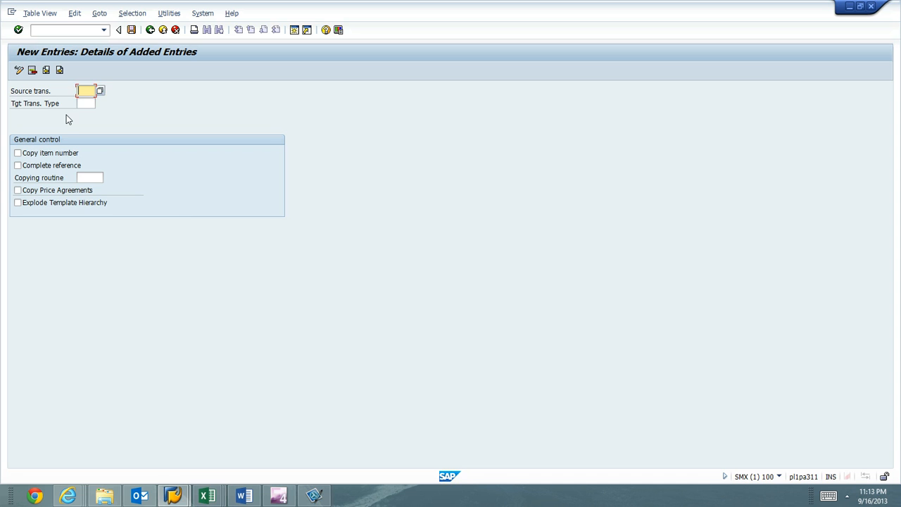
# - Enter target ZMMJ for source ZMCR, then start another new ZMCR entry
pyautogui.write('ZMMJ')
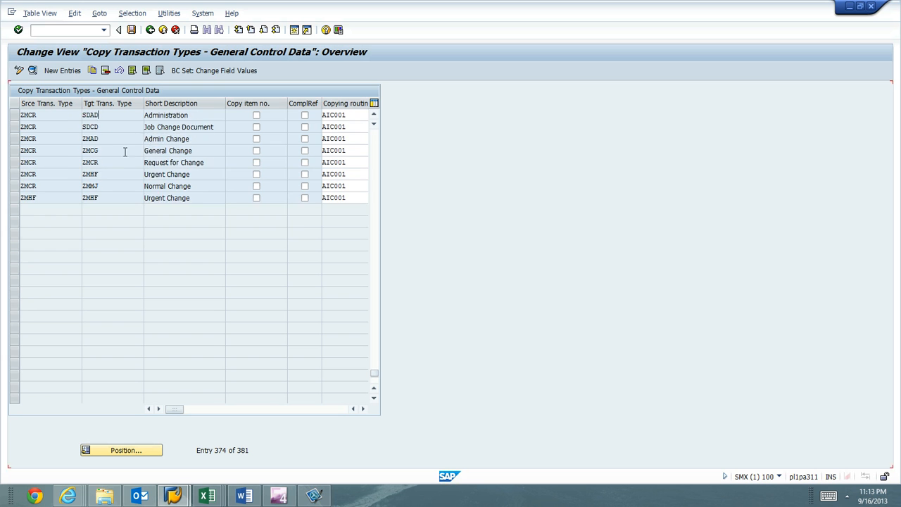
pyautogui.click(41, 14)
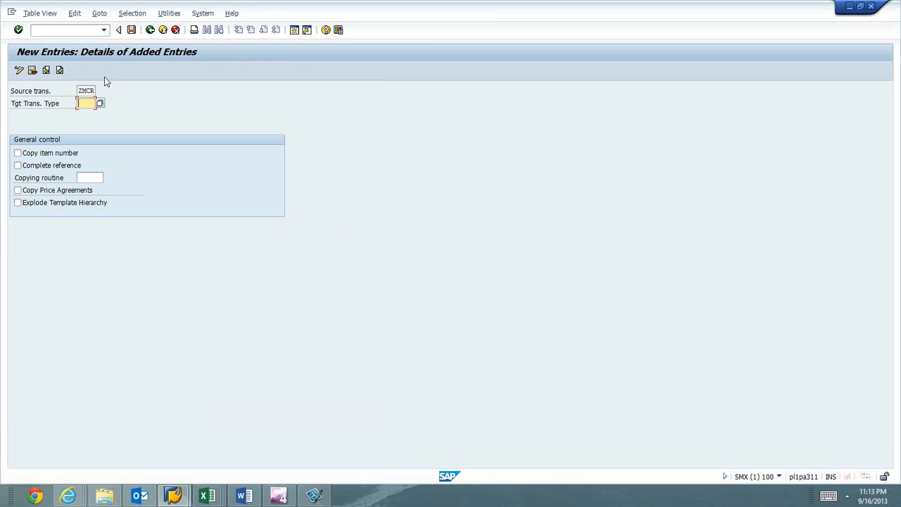
# - Enter ZMCR/ZMCR with AIC001, cancel it, and confirm discarding the duplicate entry
pyautogui.write('ZMCR')
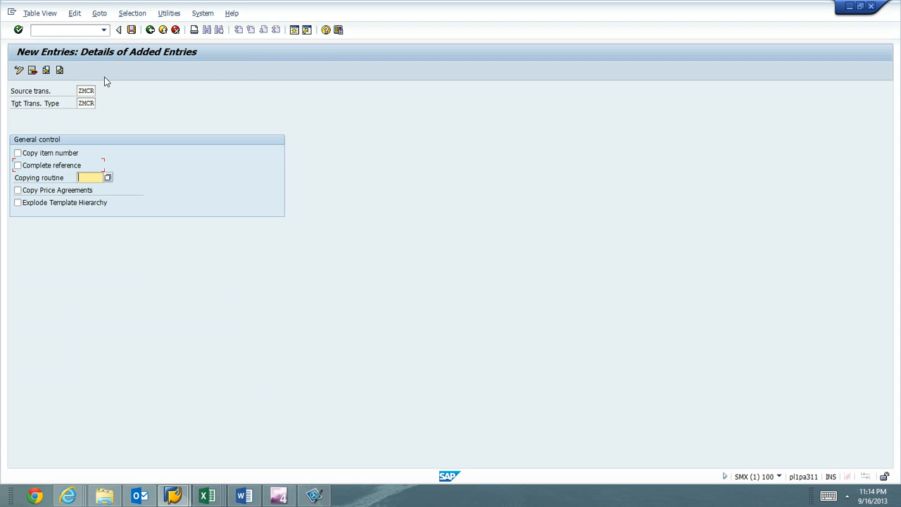
pyautogui.write('AIC001')
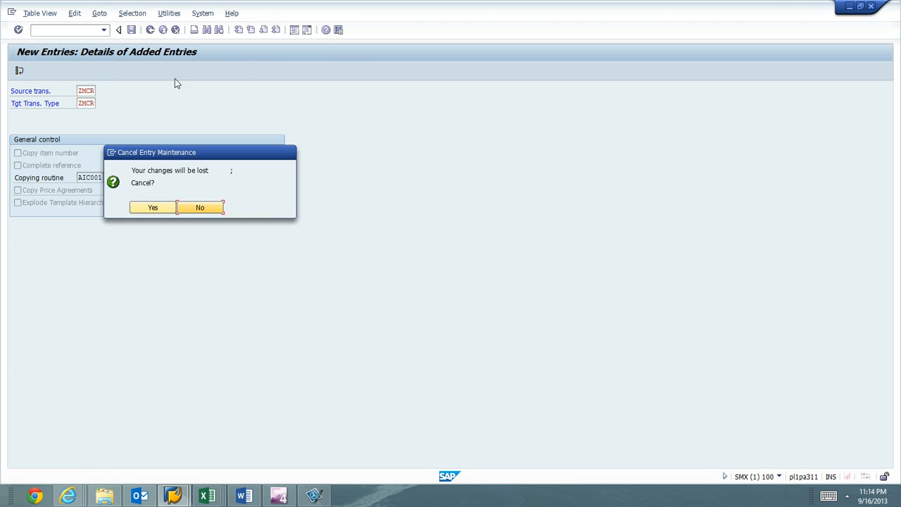
pyautogui.click(151, 207)
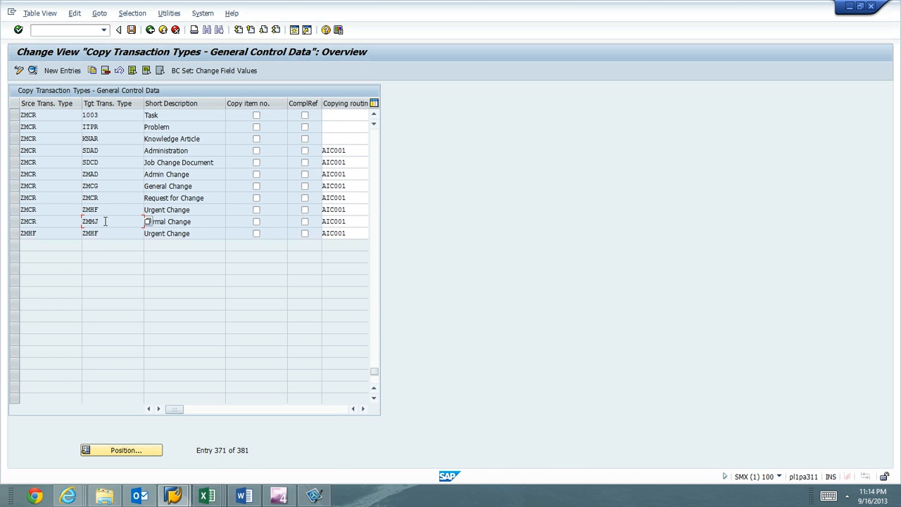
# - Check the SDHF row in the Excel list, then save the ZMCR copy-control changes
pyautogui.click(38, 12)
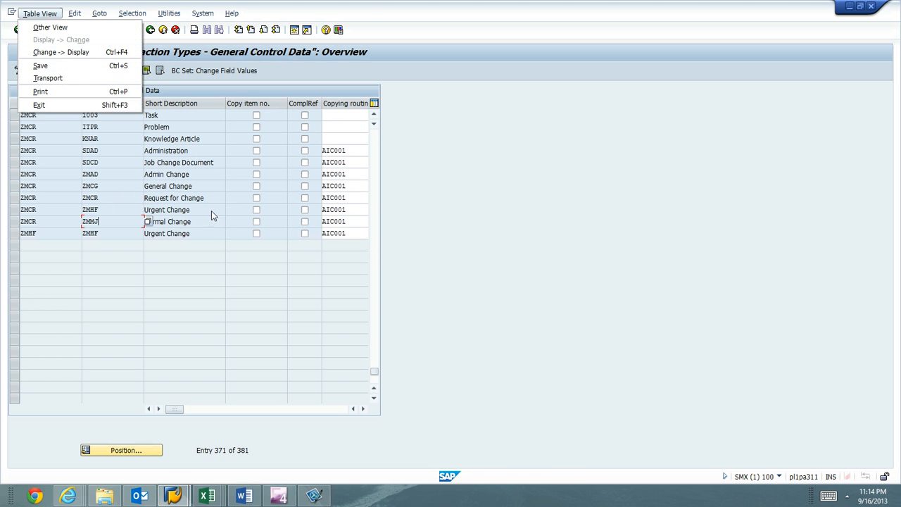
pyautogui.click(207, 494)
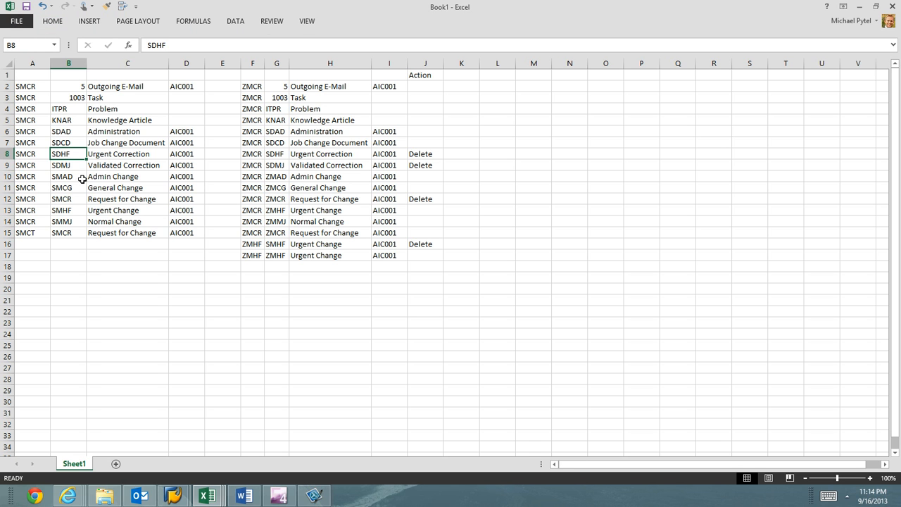
pyautogui.click(67, 198)
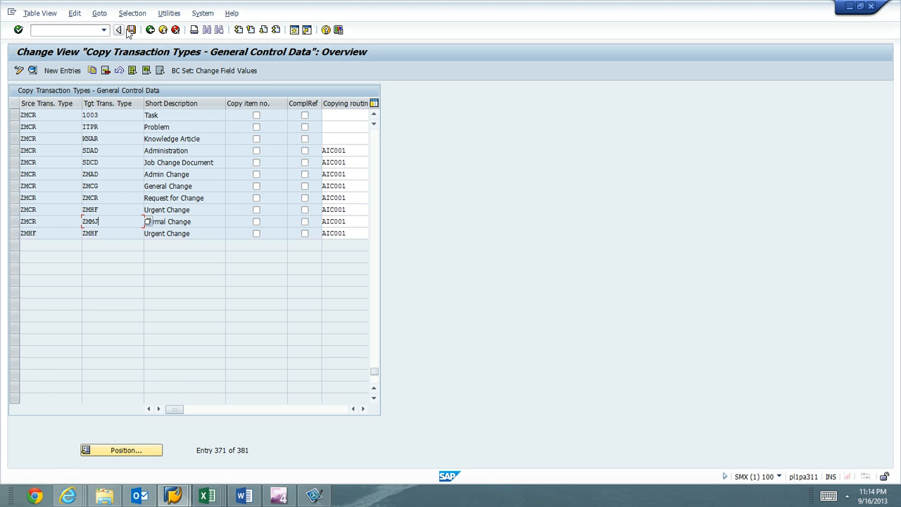
pyautogui.click(128, 22)
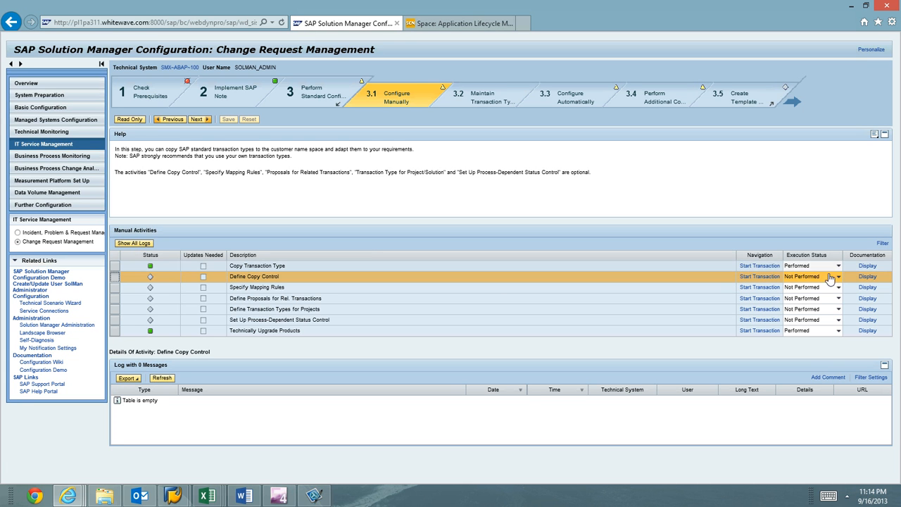
# - Show the execution status choices for the Define Copy Control activity
pyautogui.click(838, 274)
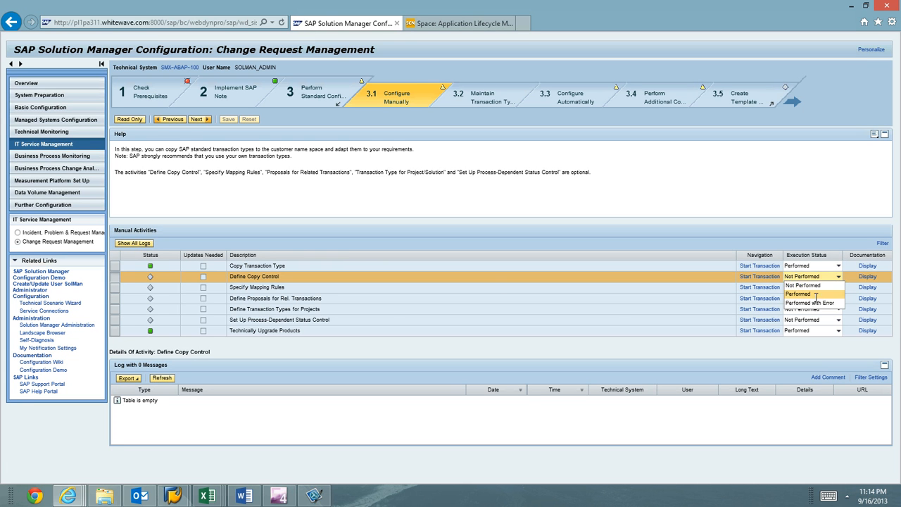